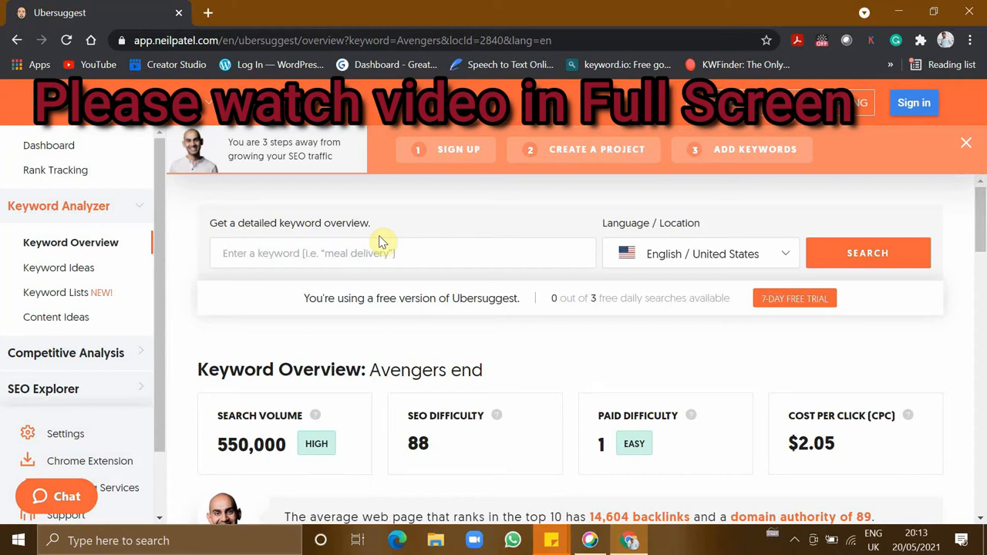
# Search Ubersuggest for 'avengers', hit the daily search limit, and start a new tab.
pyautogui.write('avengers')
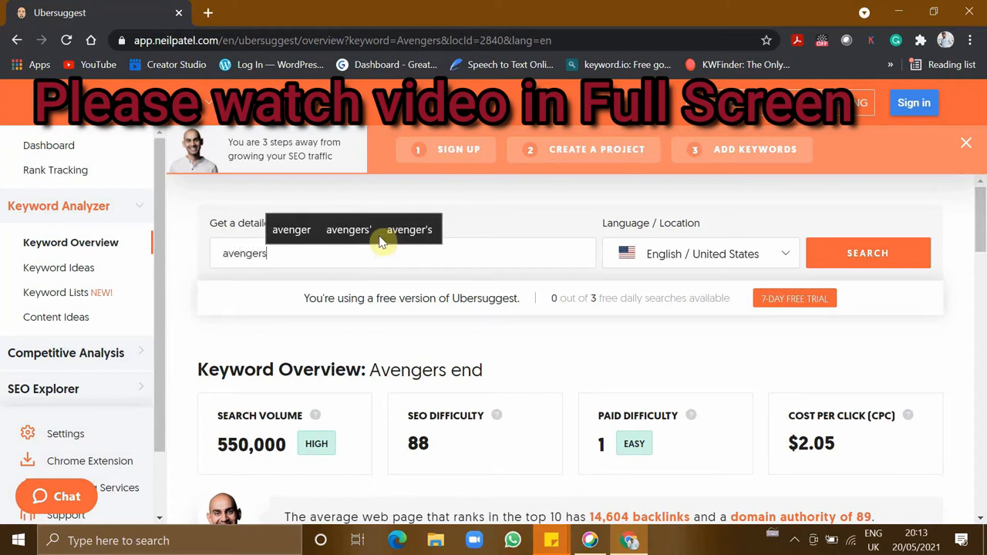
pyautogui.click(868, 253)
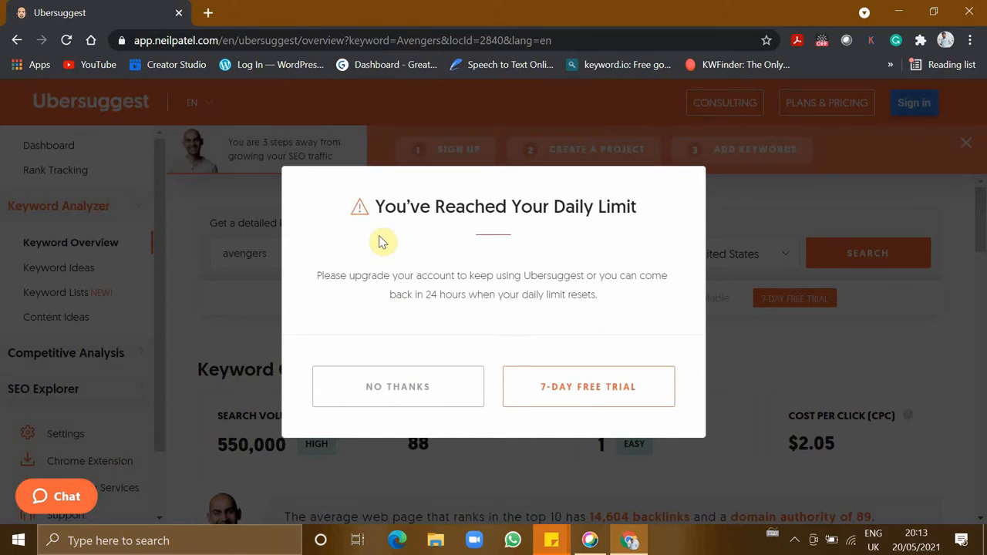
pyautogui.doubleClick(401, 207)
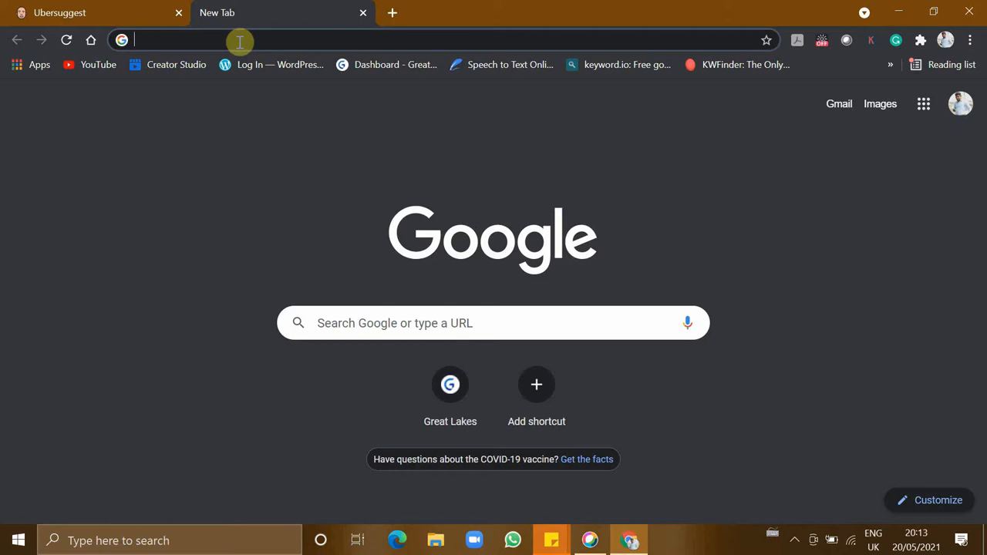
# Load harishenactus.com and follow the Free Keyword Research Tools article's Tool 1 H Super Tools link.
pyautogui.write('harishenactus.com')
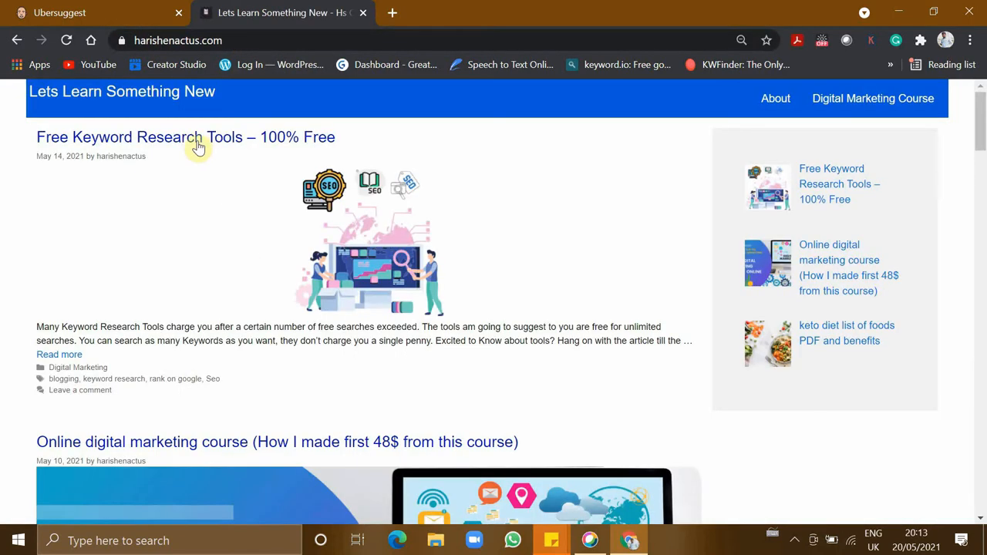
pyautogui.moveTo(112, 145)
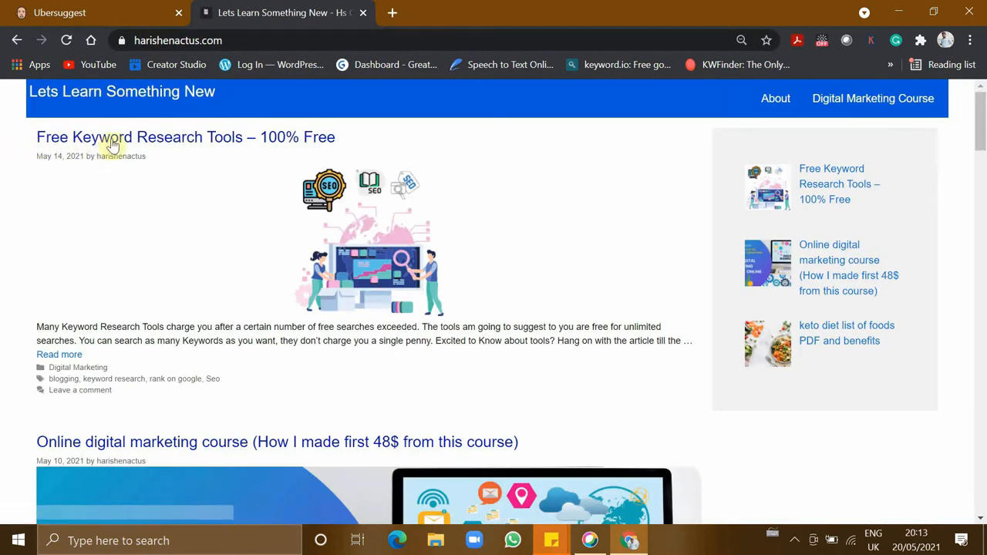
pyautogui.moveTo(278, 147)
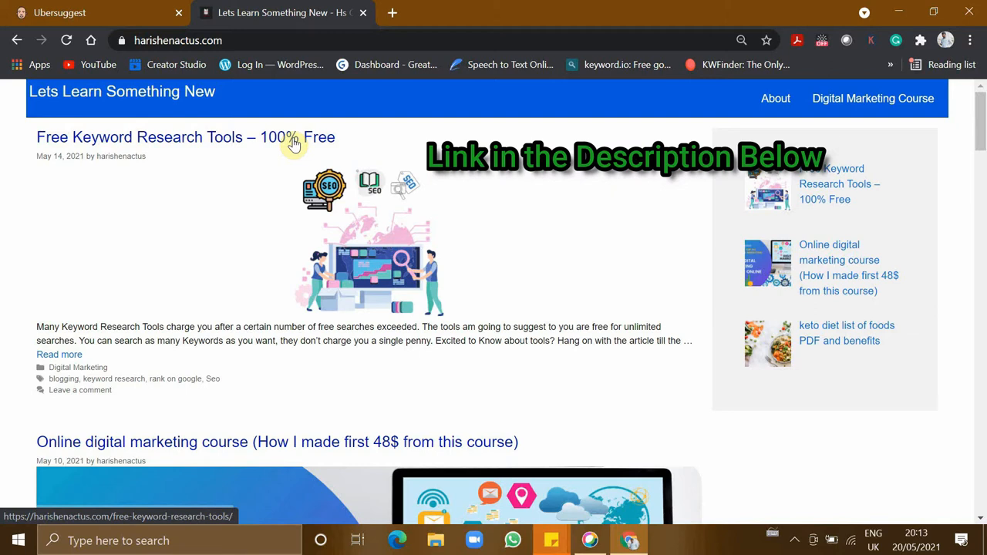
pyautogui.click(185, 137)
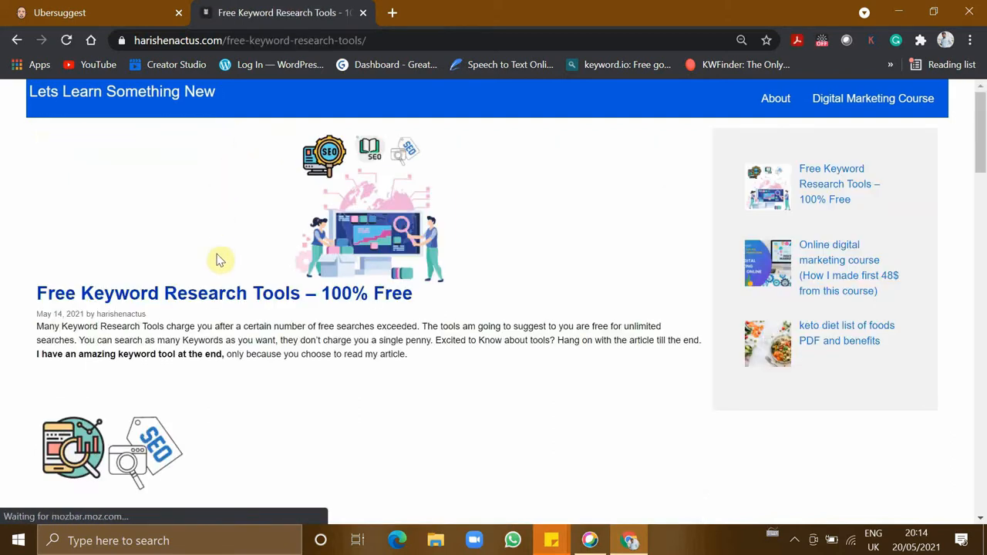
pyautogui.scroll(-3)
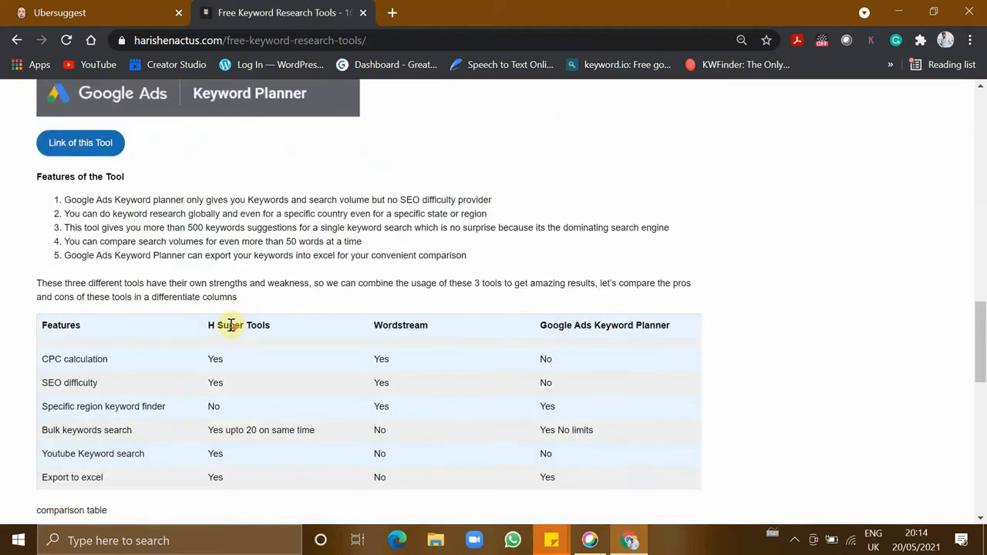
pyautogui.scroll(-3)
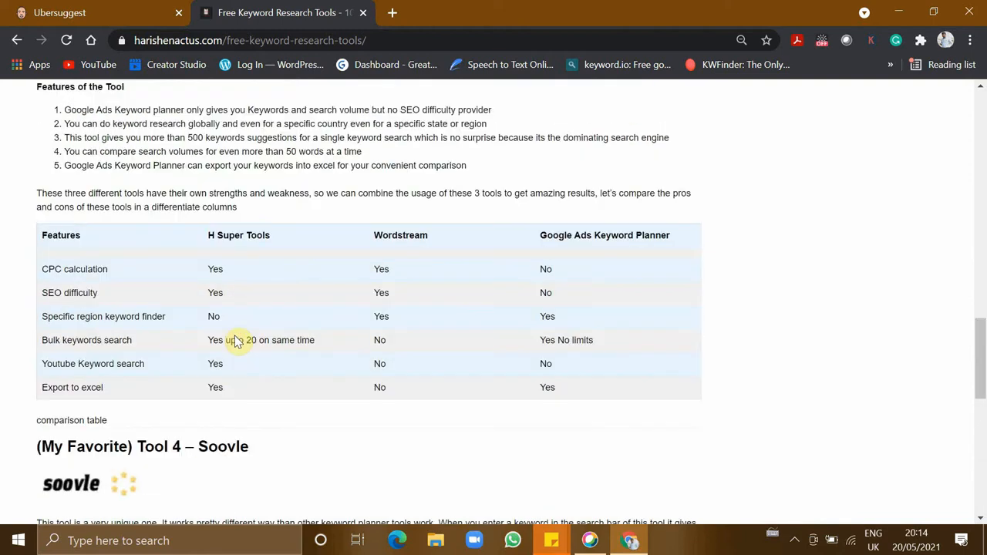
pyautogui.scroll(3)
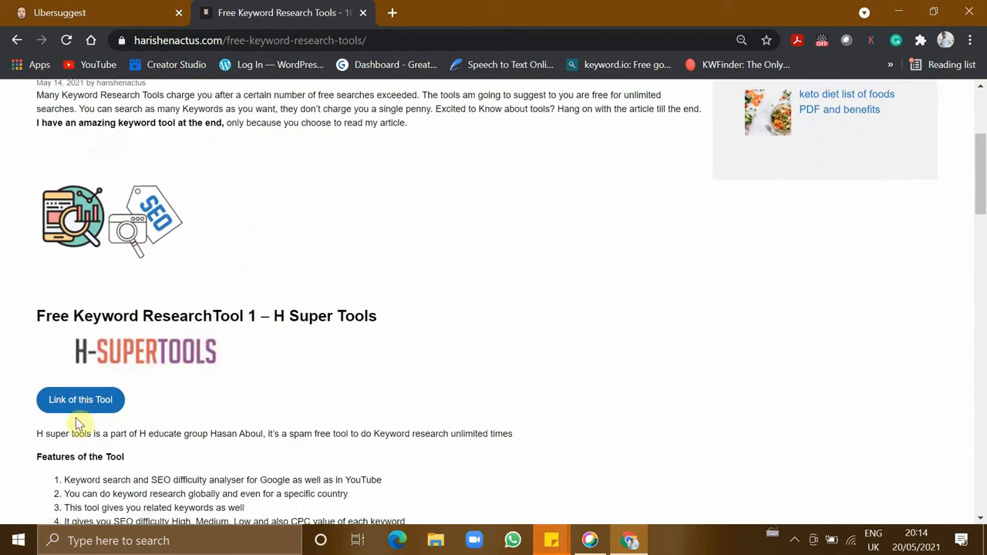
pyautogui.click(81, 399)
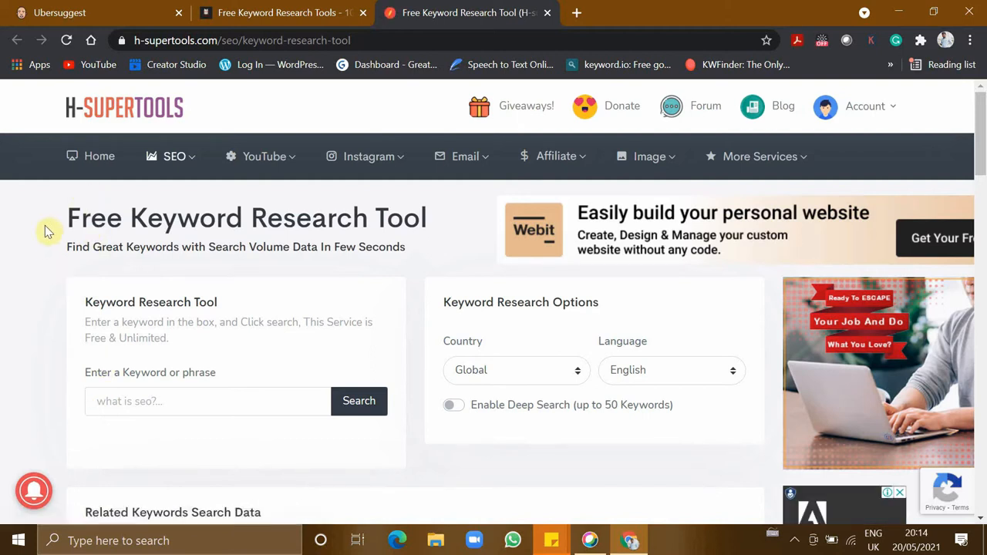
# Review H-Supertools' SEO menu and unlimited keyword tool description, then focus the keyword box.
pyautogui.click(174, 155)
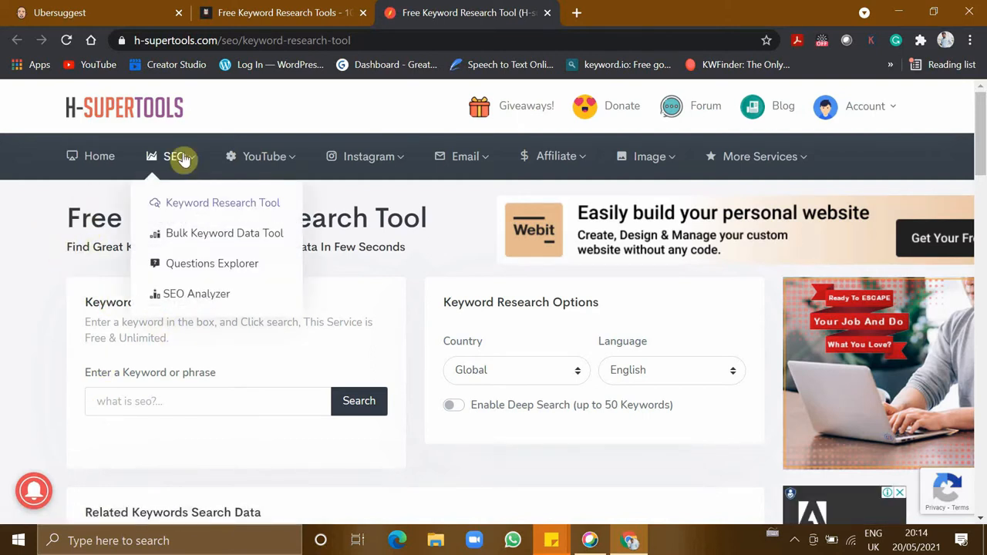
pyautogui.moveTo(244, 208)
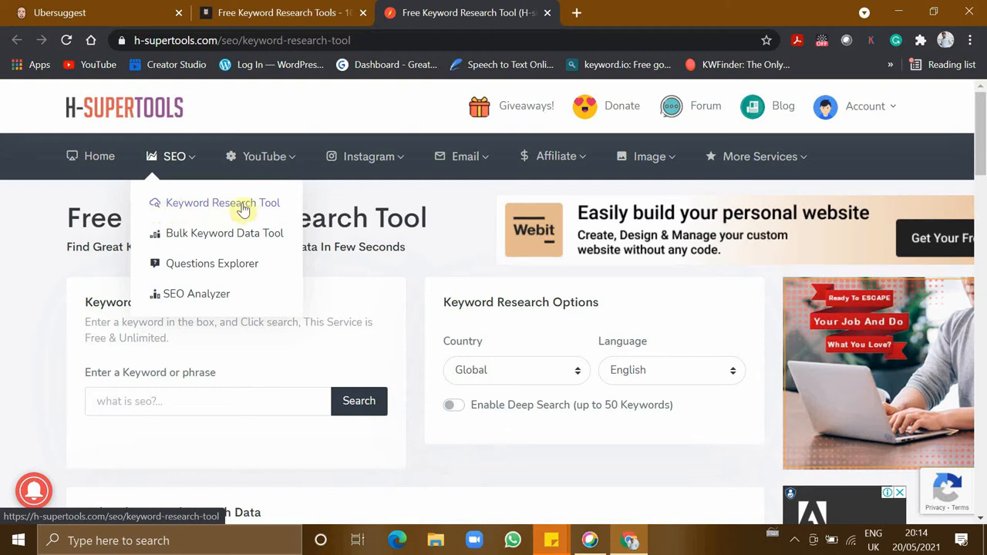
pyautogui.moveTo(170, 233)
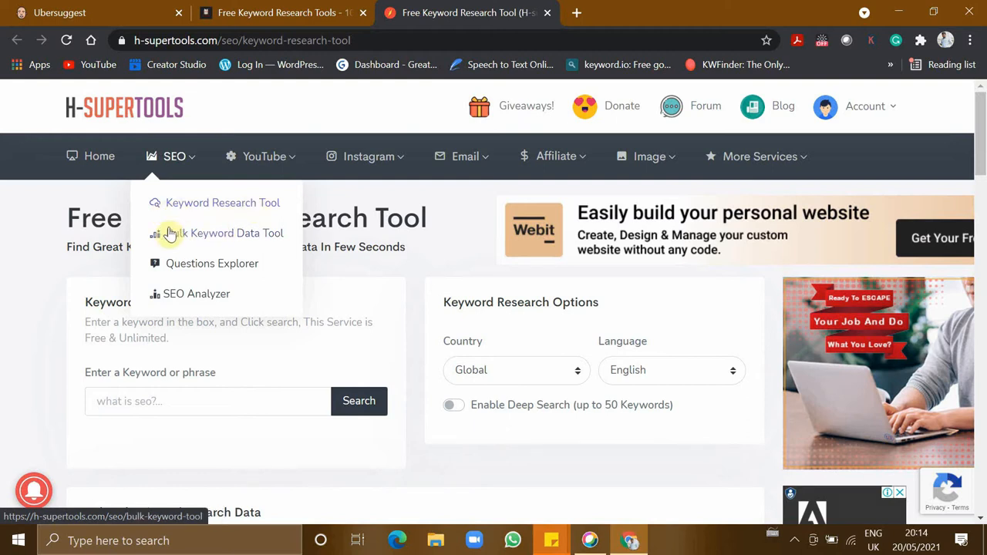
pyautogui.moveTo(273, 239)
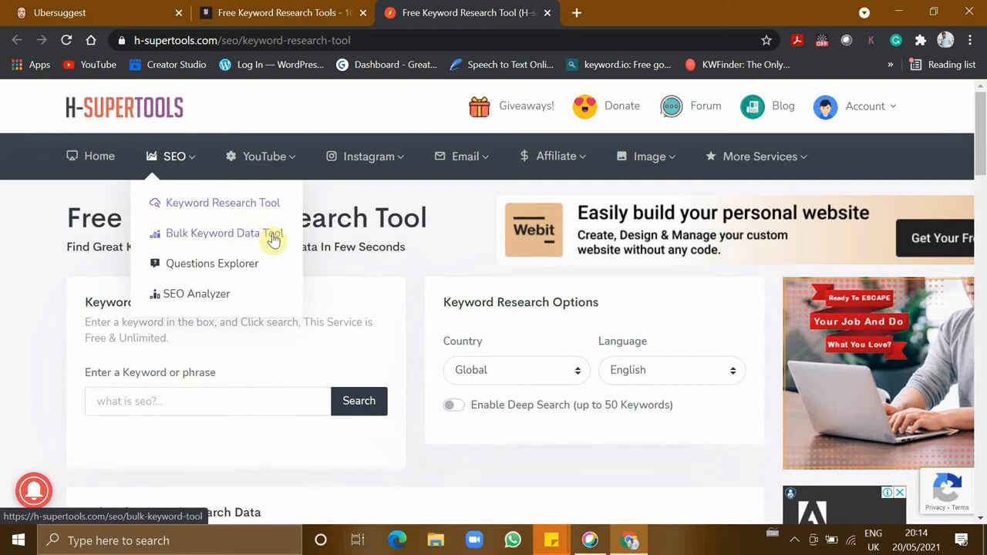
pyautogui.moveTo(196, 299)
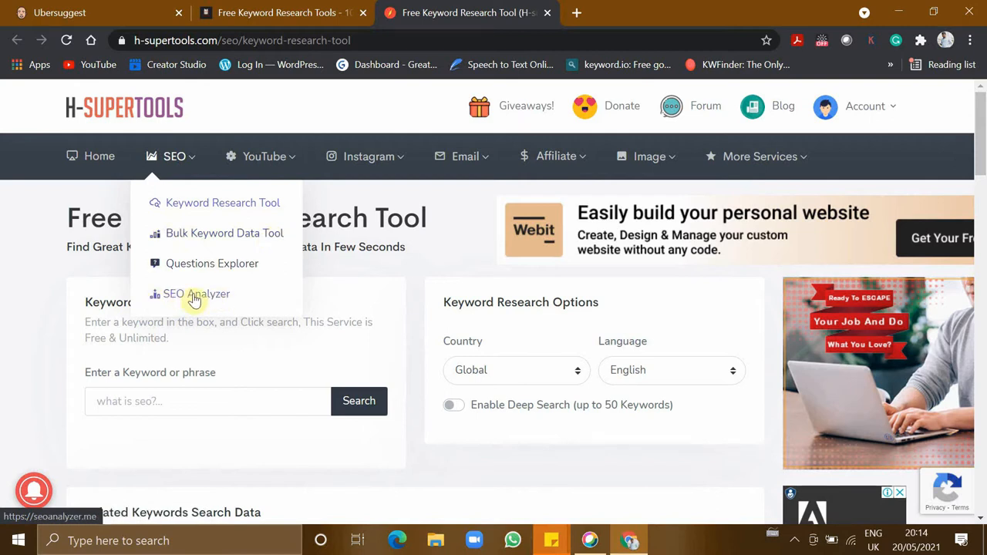
pyautogui.moveTo(229, 298)
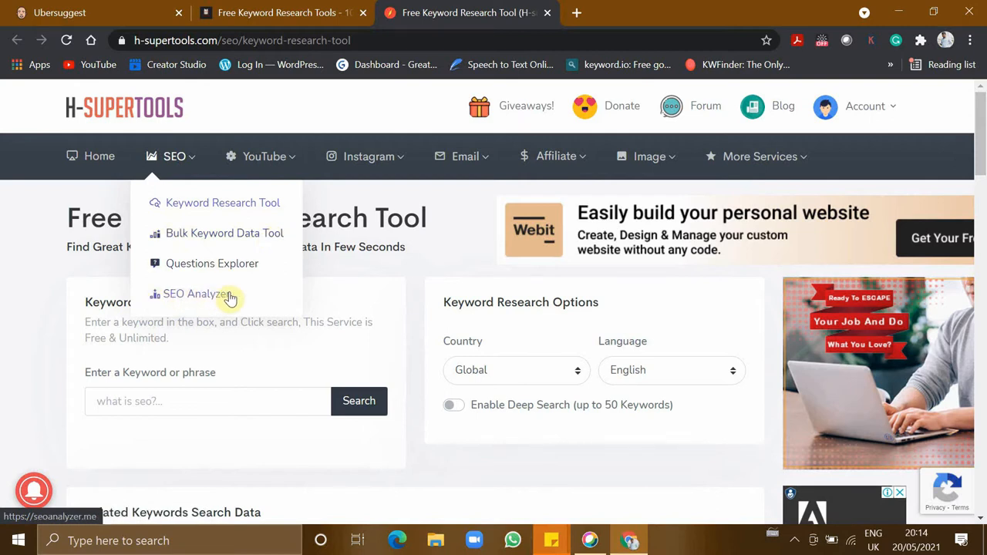
pyautogui.moveTo(264, 156)
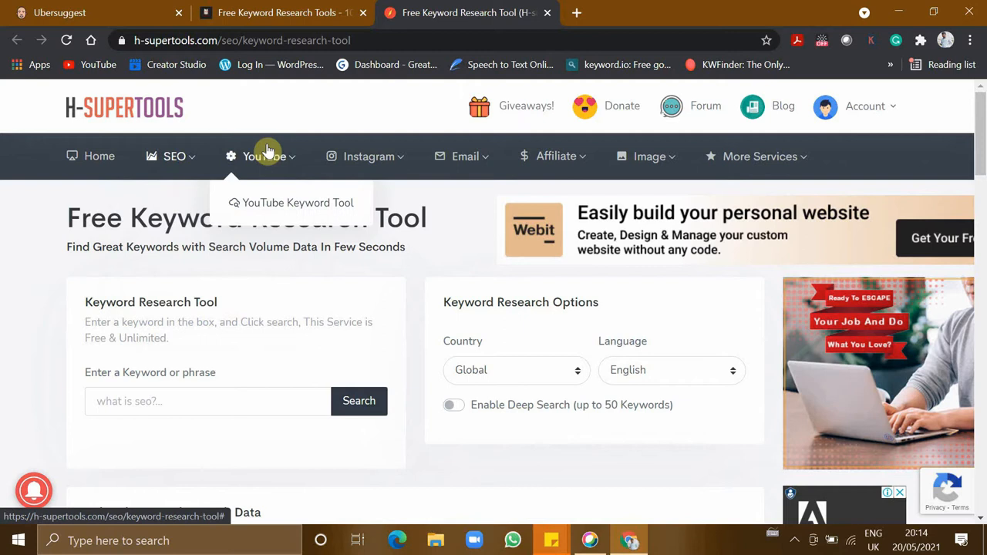
pyautogui.moveTo(237, 216)
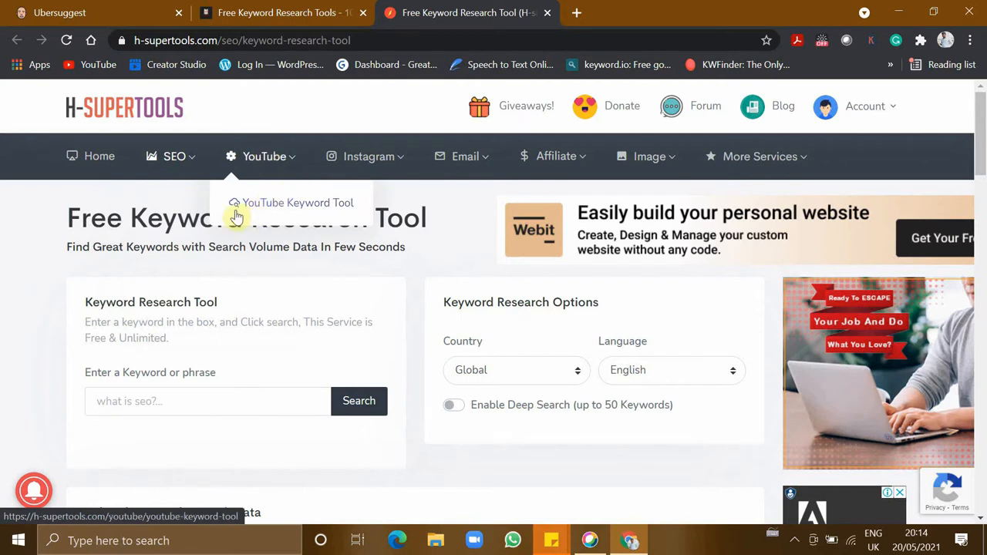
pyautogui.moveTo(352, 184)
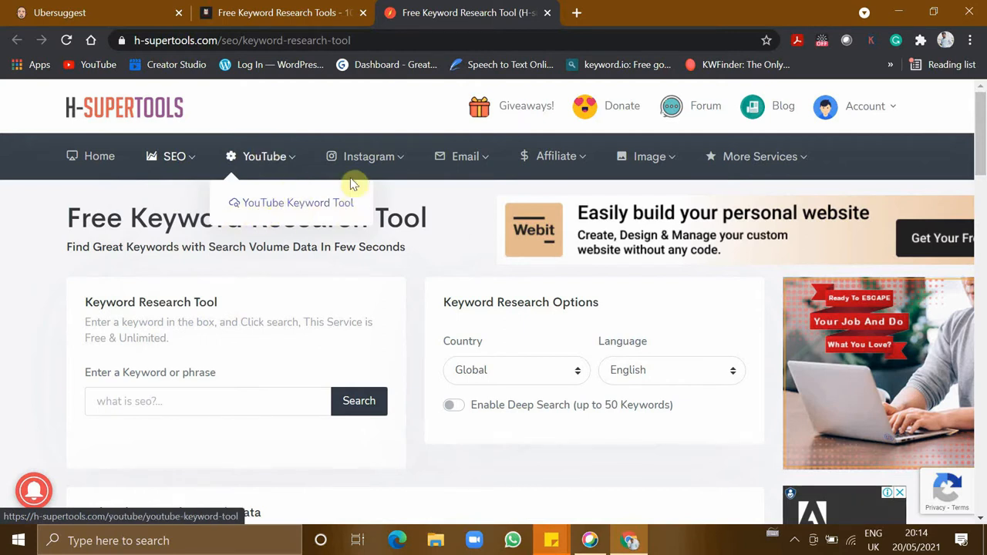
pyautogui.moveTo(465, 156)
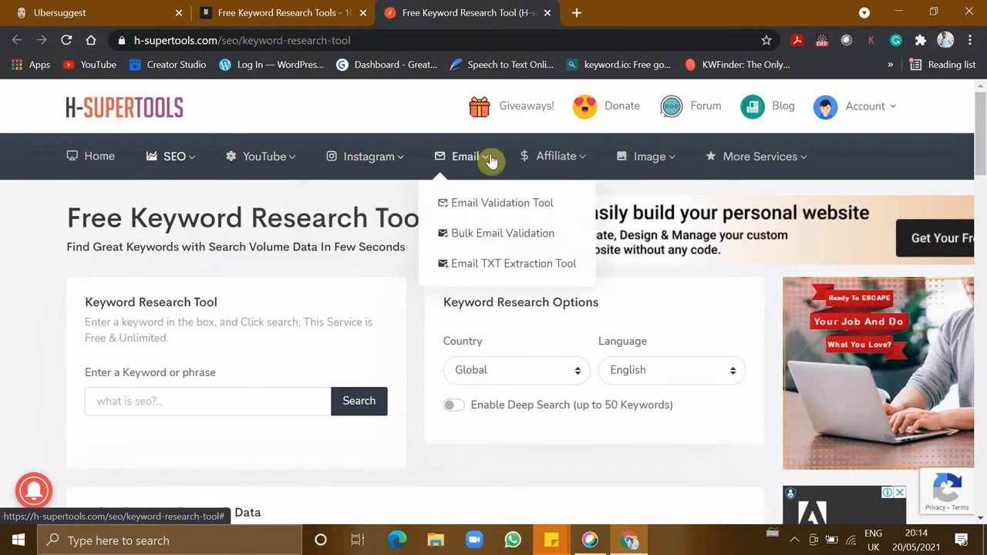
pyautogui.moveTo(83, 75)
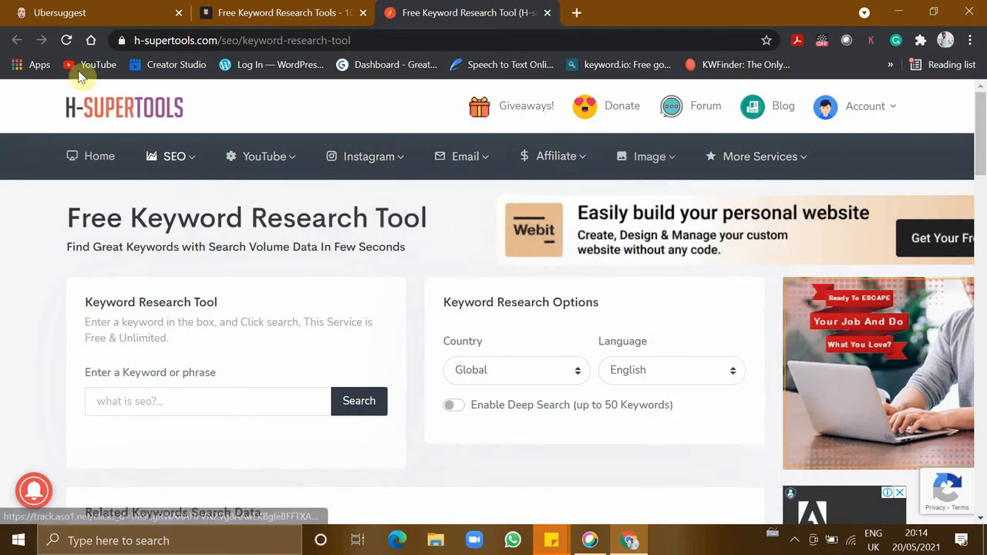
pyautogui.moveTo(145, 266)
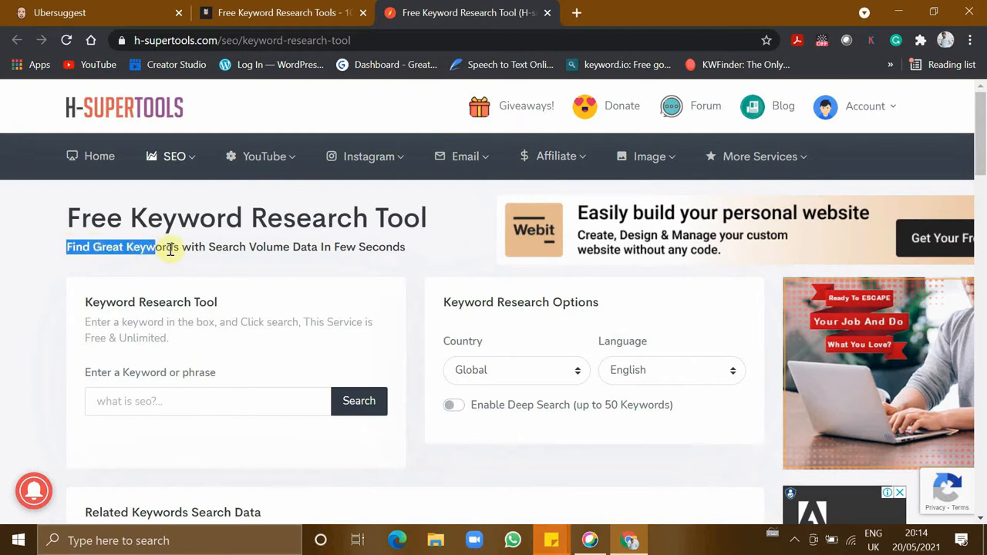
pyautogui.moveTo(170, 246); pyautogui.dragTo(289, 246)
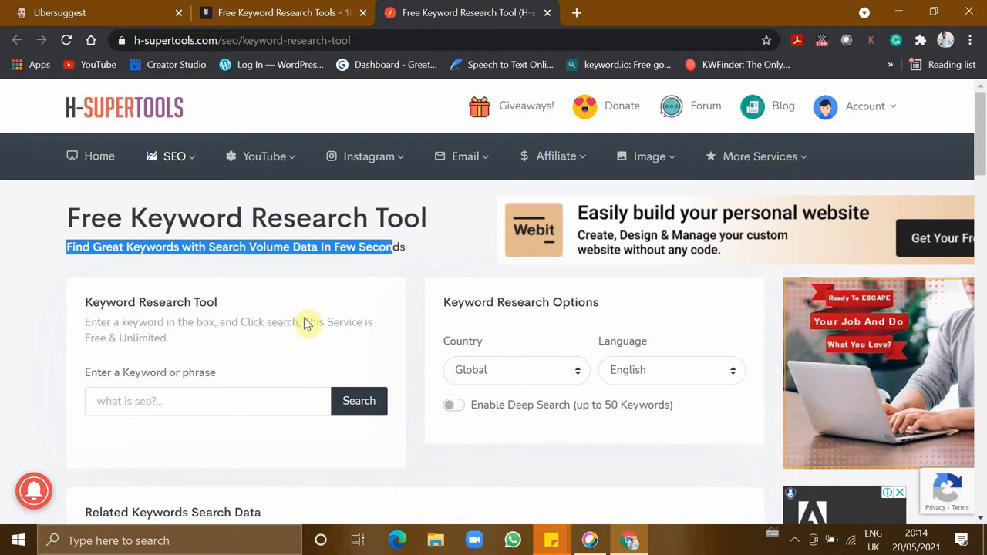
pyautogui.moveTo(308, 322); pyautogui.dragTo(355, 338)
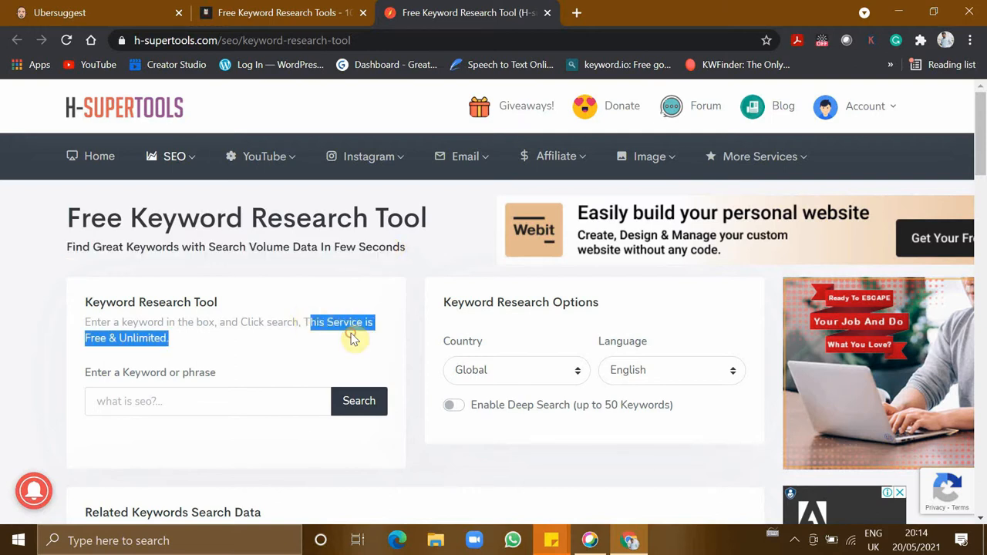
pyautogui.moveTo(216, 413)
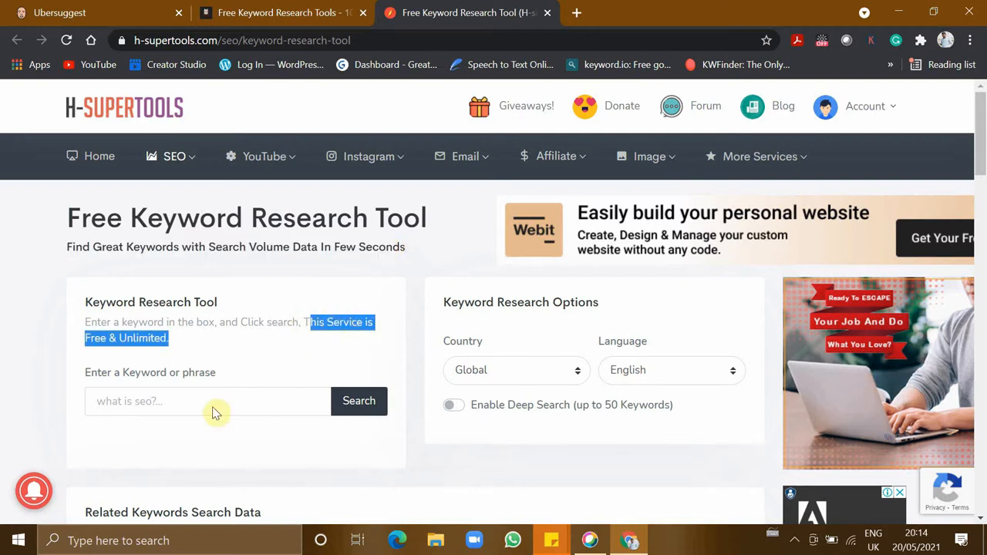
pyautogui.click(197, 401)
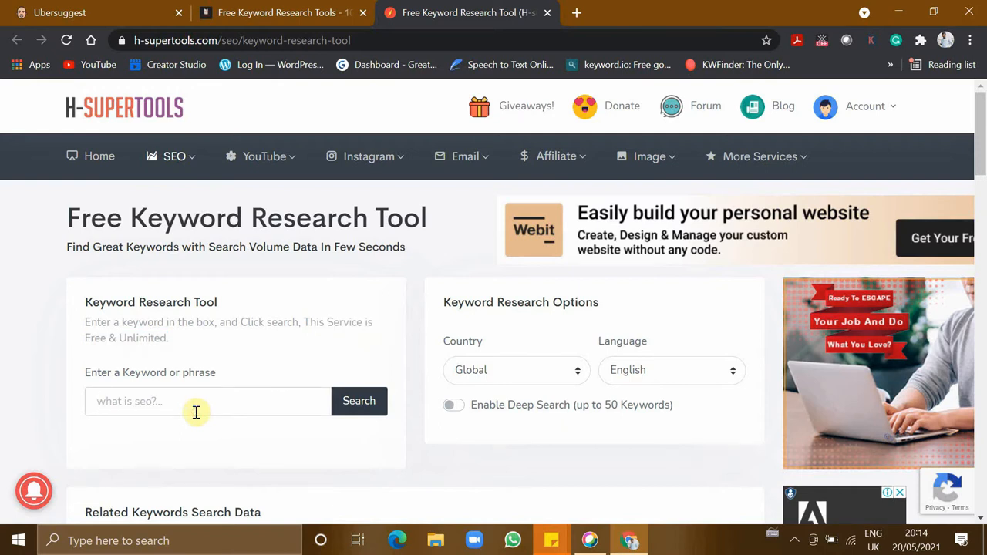
# Search 'iron man' and highlight its SEO difficulty of 76 and 3M monthly volume.
pyautogui.write('iron man')
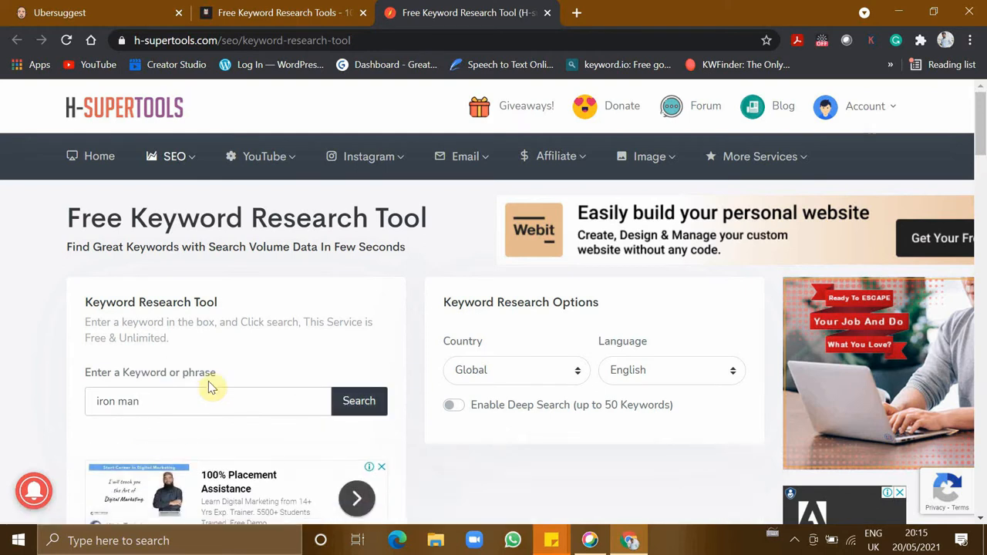
pyautogui.click(358, 400)
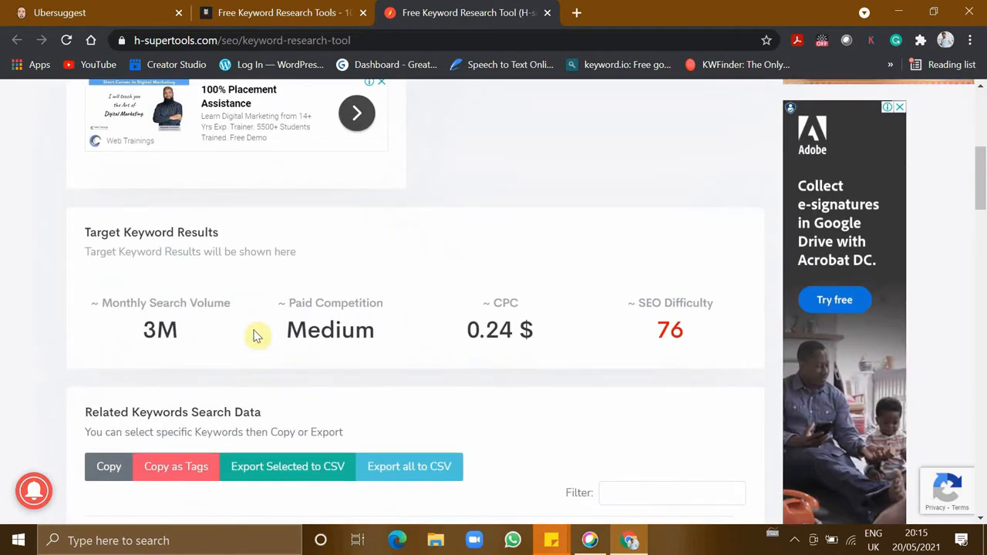
pyautogui.doubleClick(670, 330)
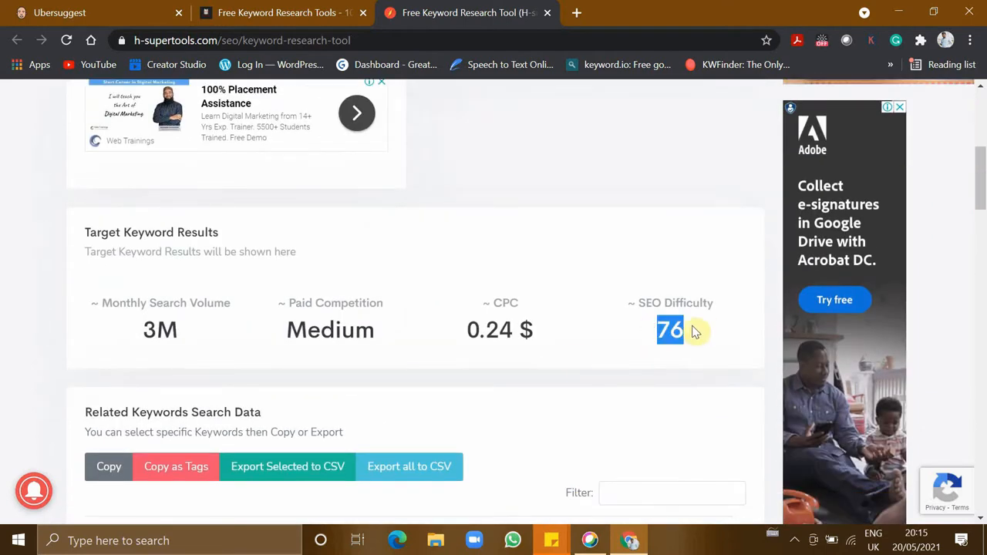
pyautogui.doubleClick(330, 330)
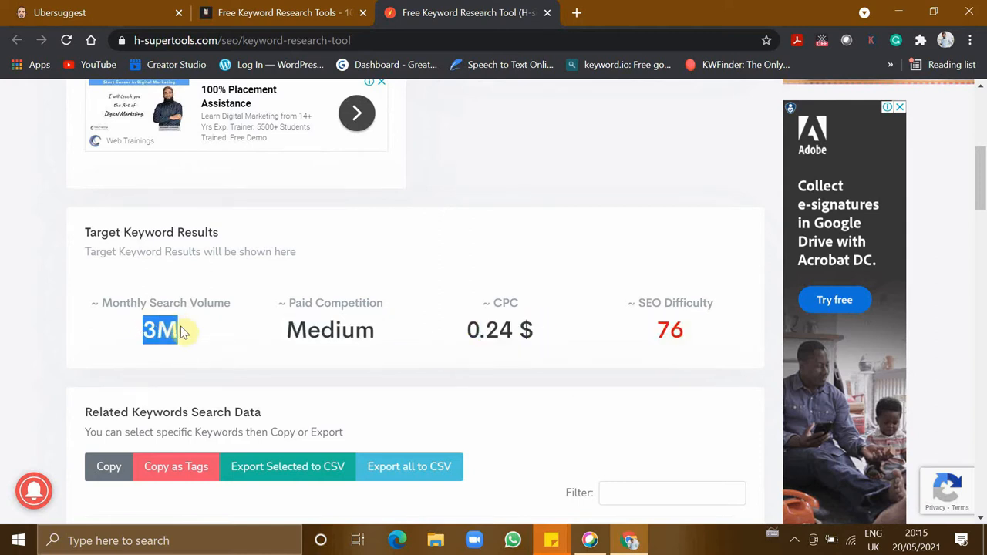
pyautogui.moveTo(245, 360)
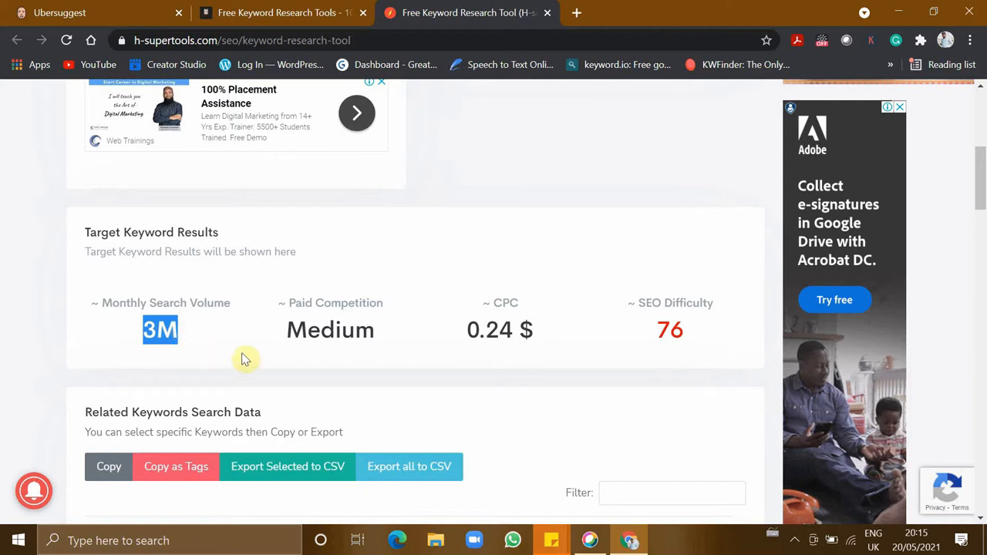
pyautogui.scroll(-3)
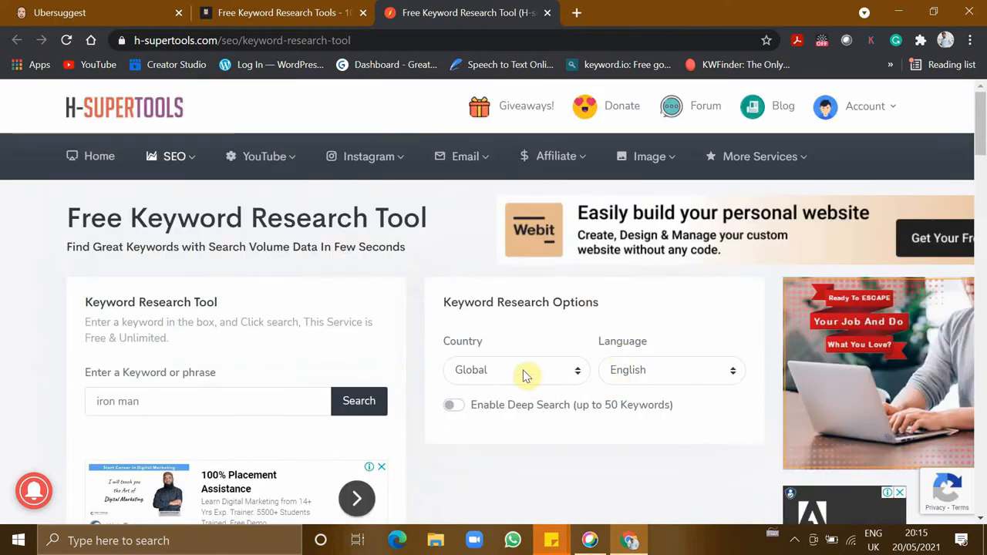
# Keep the country Global, enable Deep Search, and browse the related 'iron man' keywords table.
pyautogui.click(515, 370)
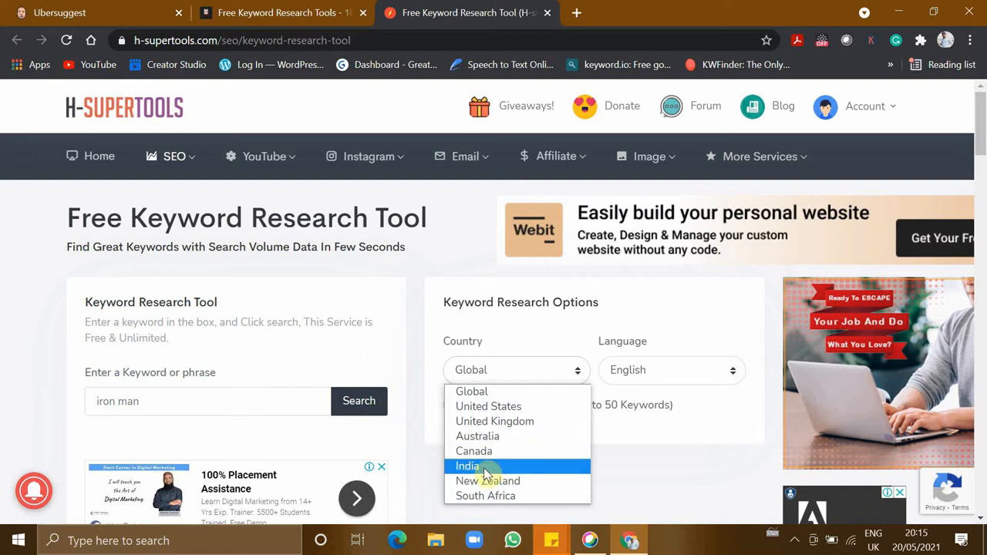
pyautogui.click(671, 370)
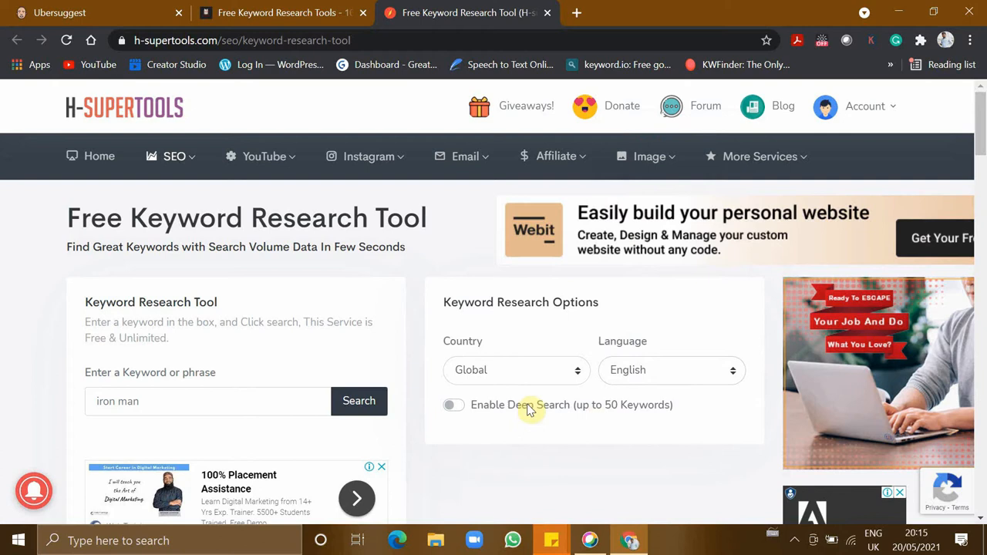
pyautogui.moveTo(474, 408)
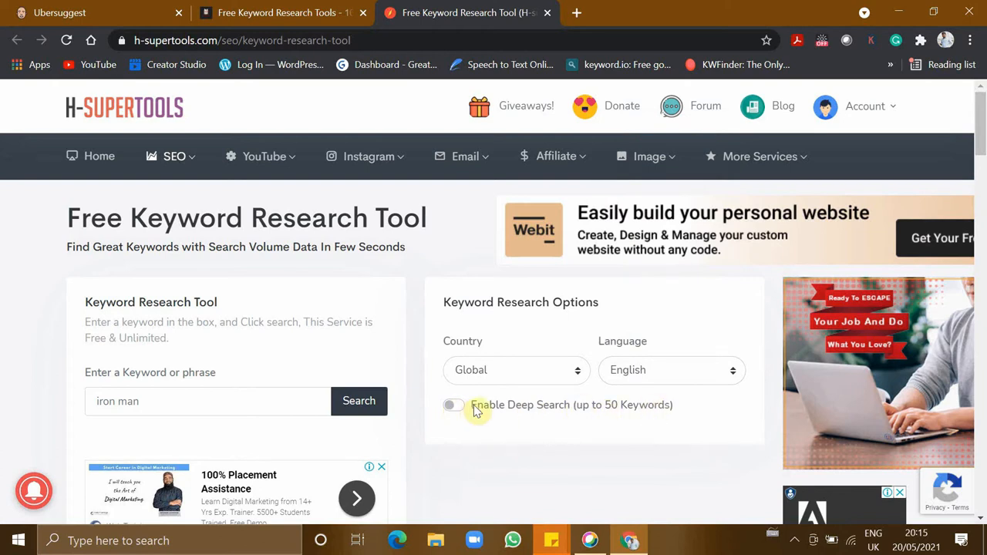
pyautogui.click(452, 405)
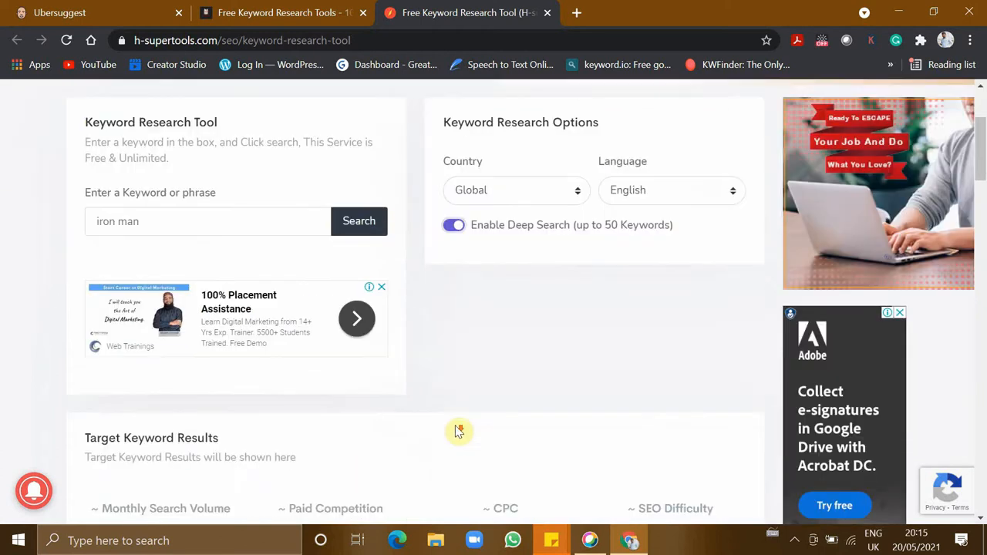
pyautogui.scroll(-3)
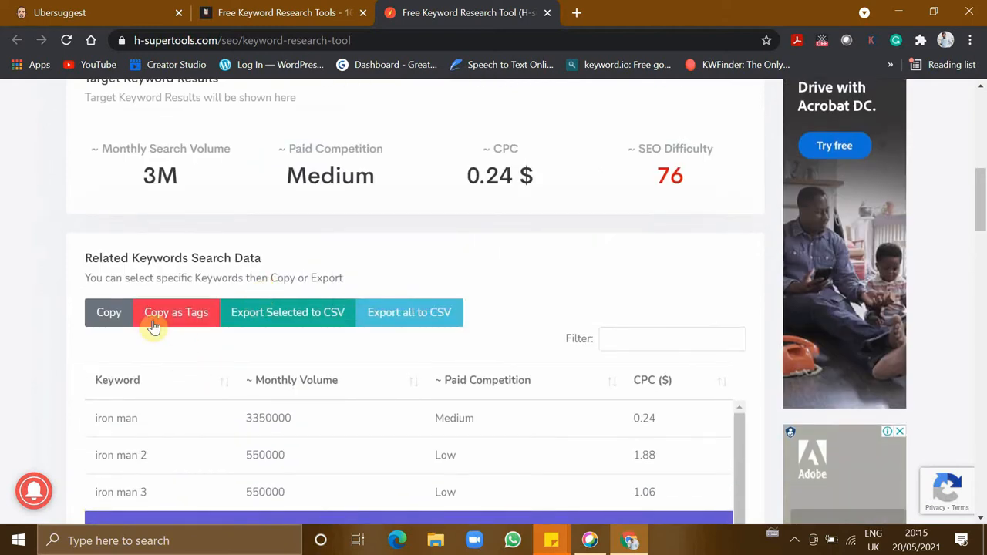
pyautogui.moveTo(259, 327)
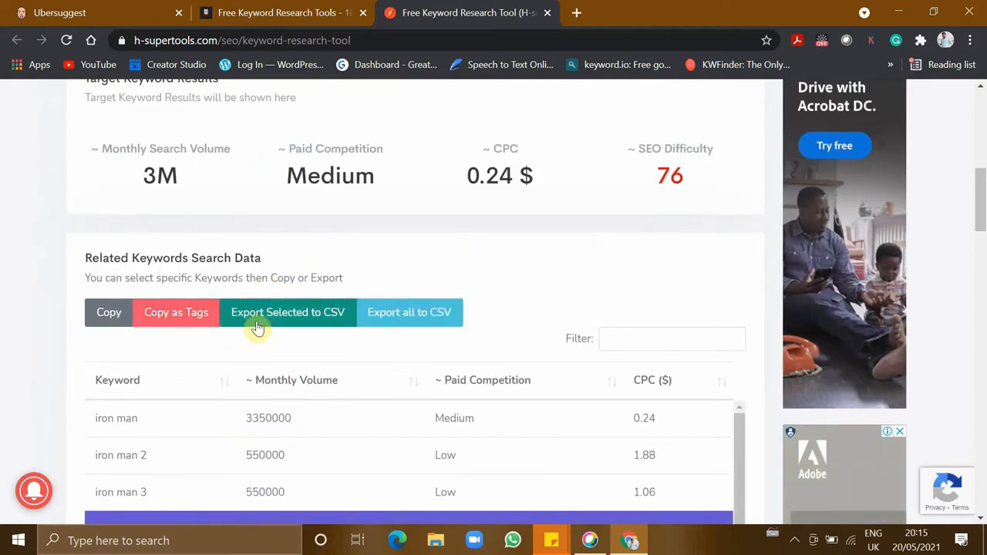
pyautogui.moveTo(323, 324)
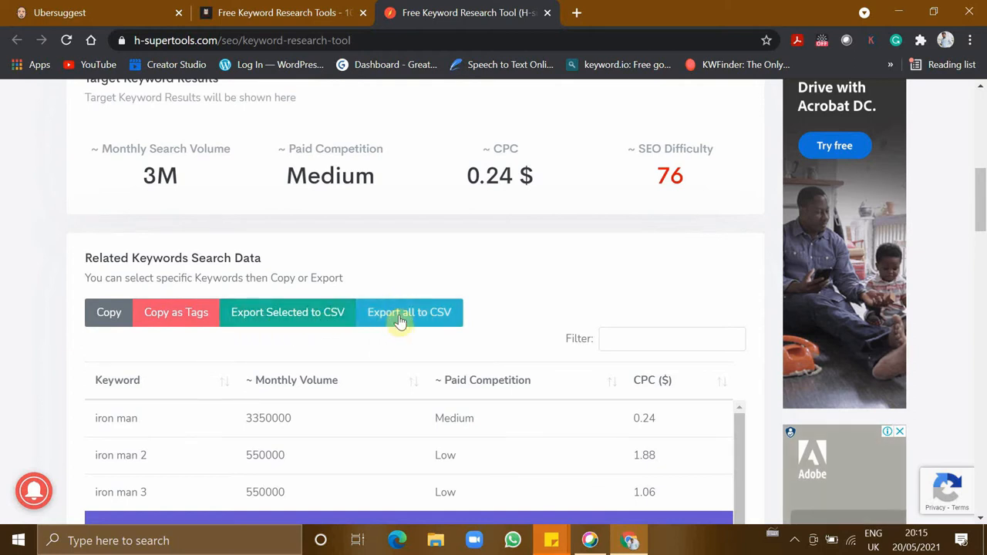
pyautogui.scroll(-3)
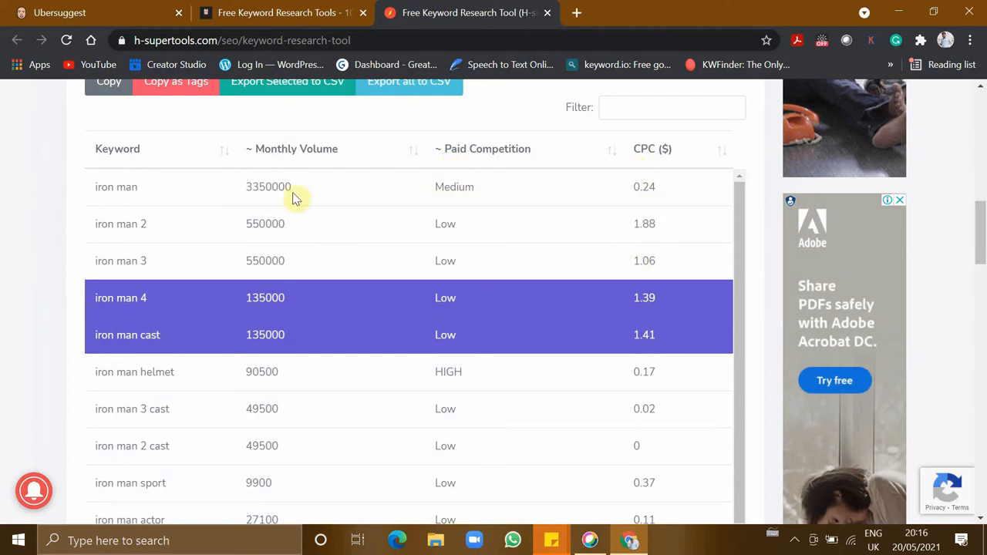
pyautogui.scroll(-3)
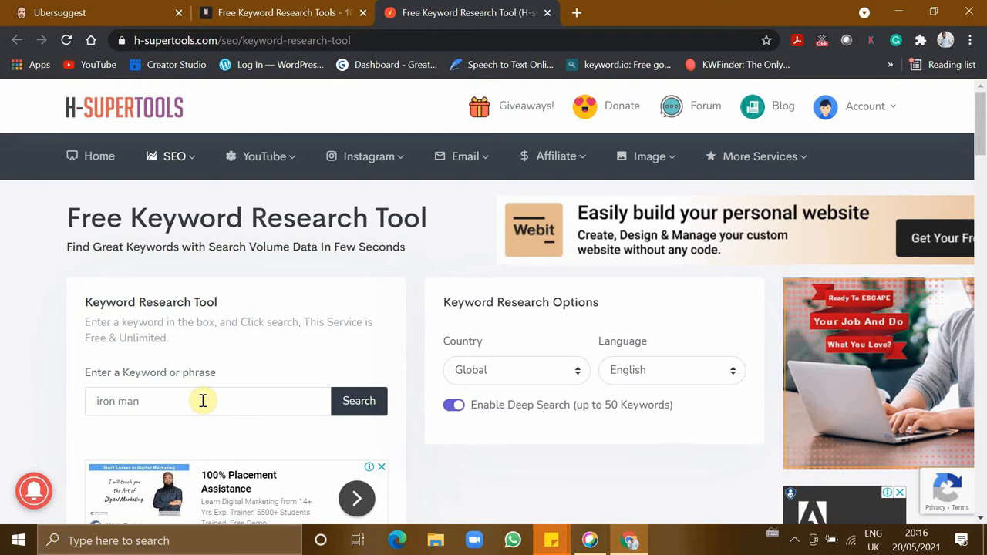
pyautogui.moveTo(288, 358)
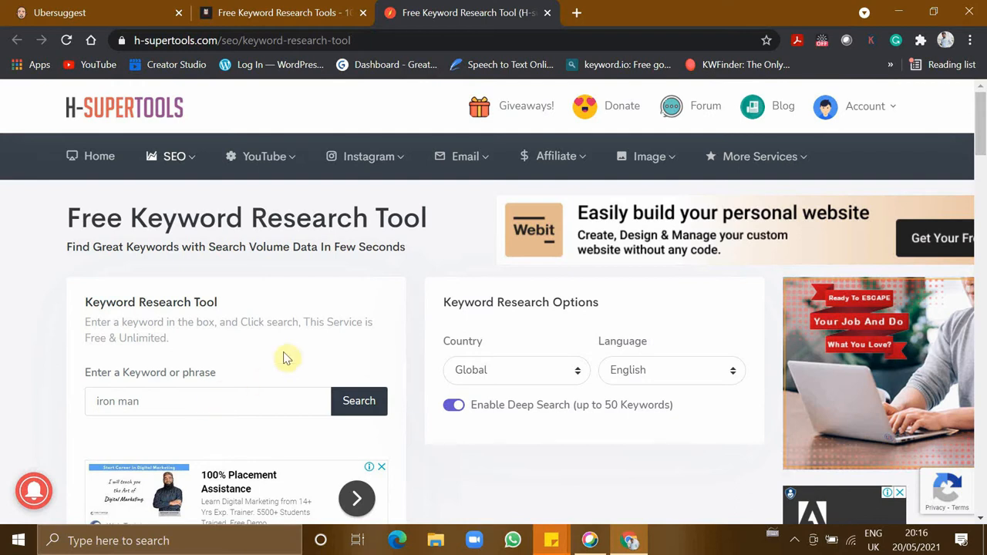
# Return to the blog article and follow Tool 2's WordStream link.
pyautogui.click(278, 13)
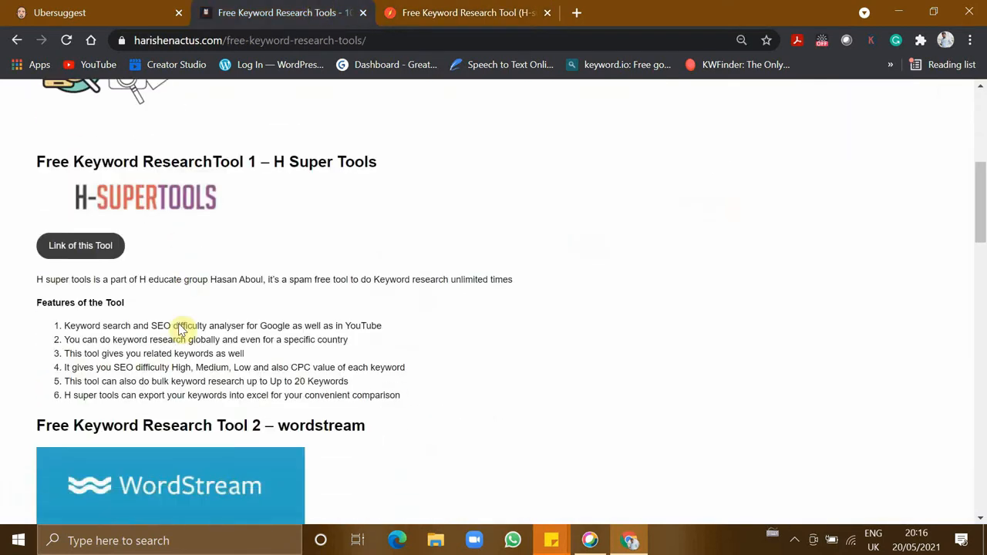
pyautogui.scroll(-3)
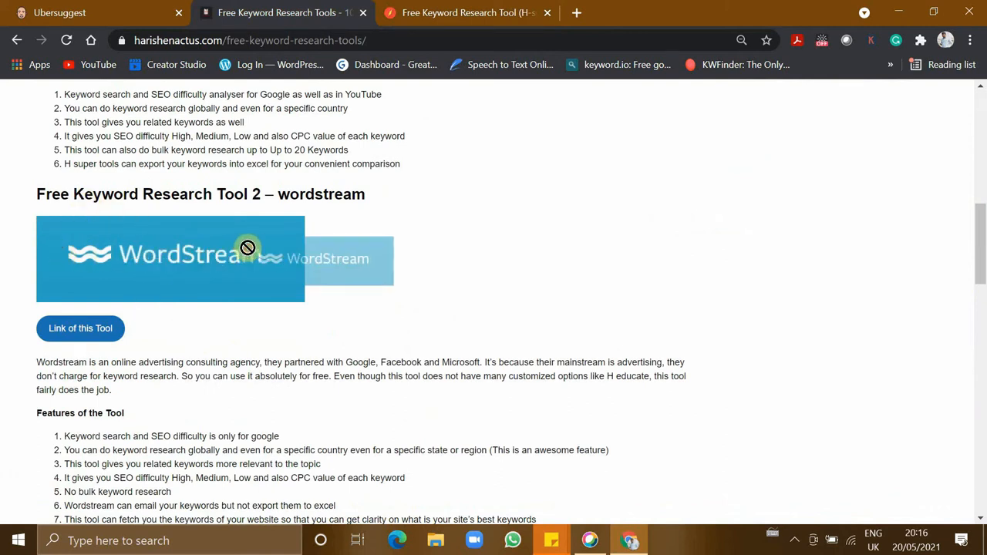
pyautogui.scroll(-3)
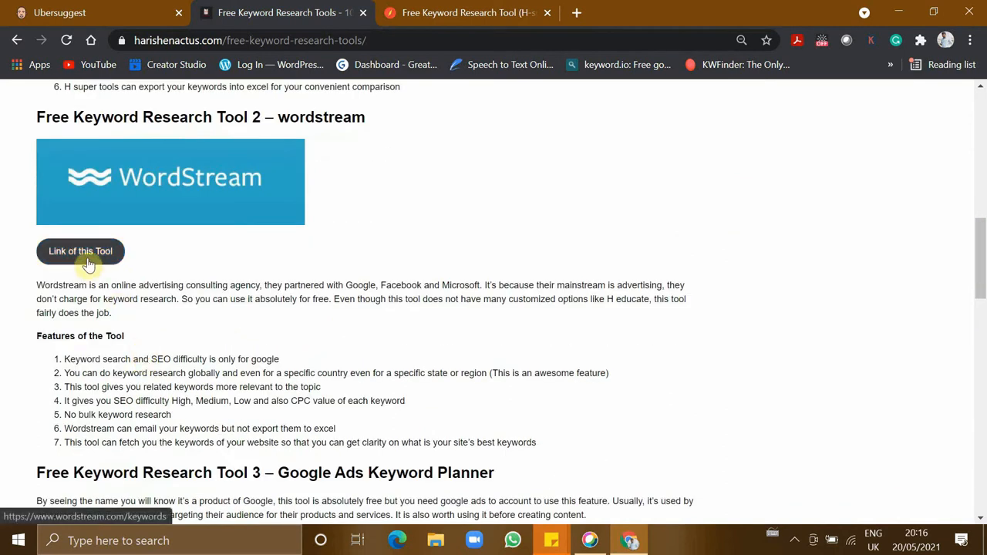
pyautogui.click(80, 251)
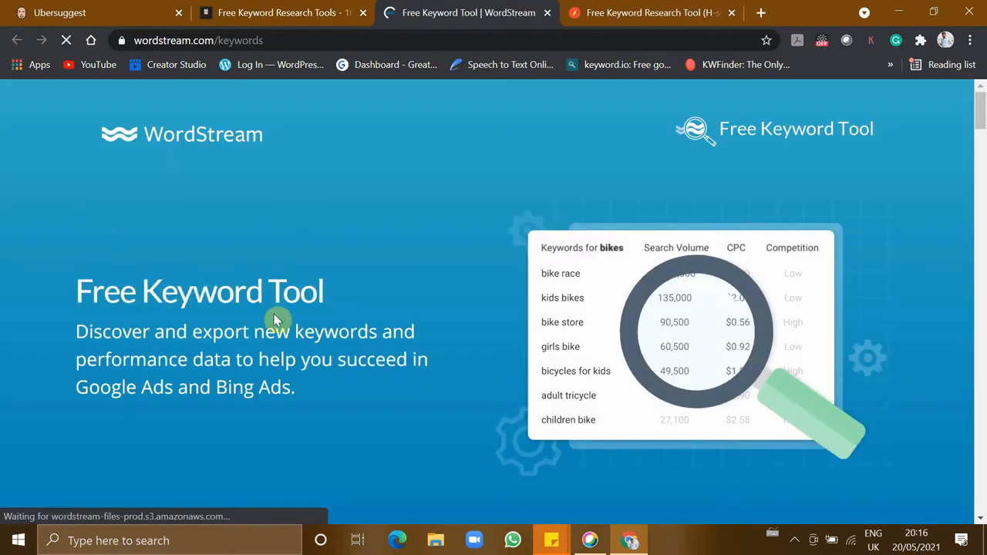
# Enter 'spicy chicken', set the location to Tamil Nadu, India, and find keywords.
pyautogui.scroll(-3)
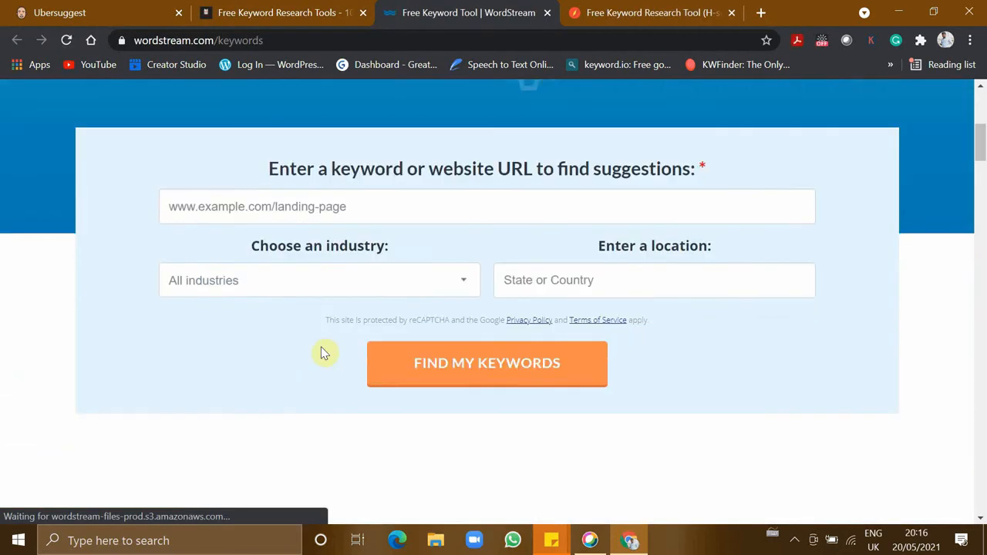
pyautogui.moveTo(410, 218)
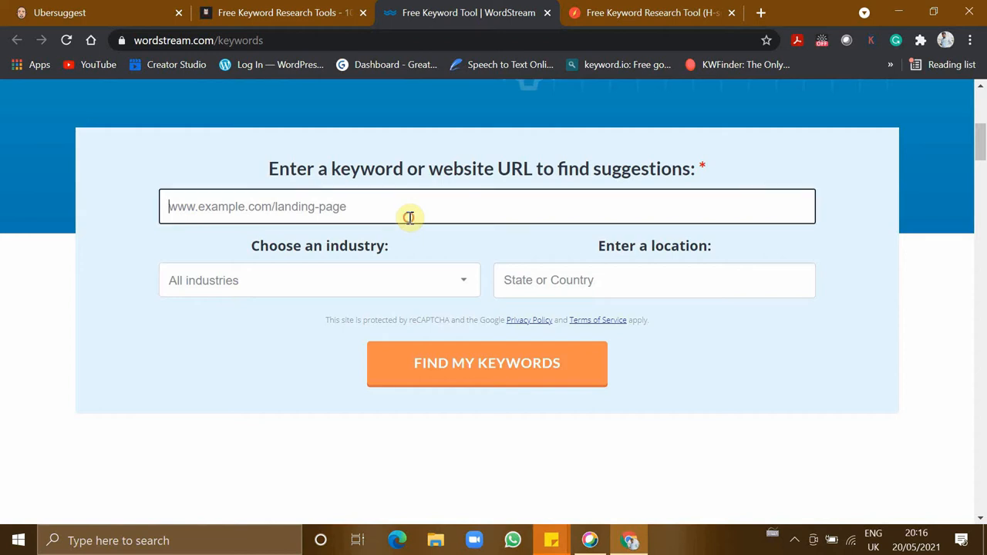
pyautogui.moveTo(177, 206)
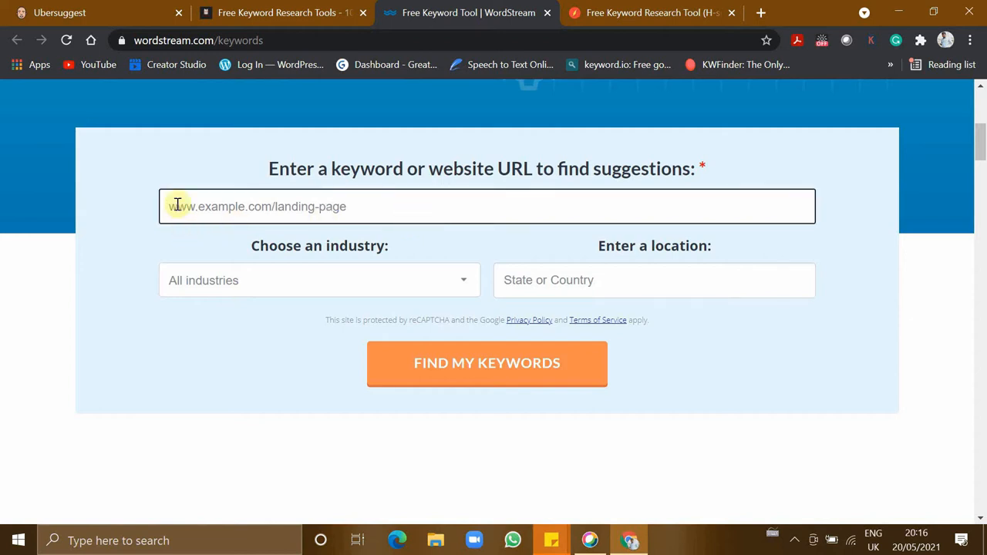
pyautogui.moveTo(368, 199)
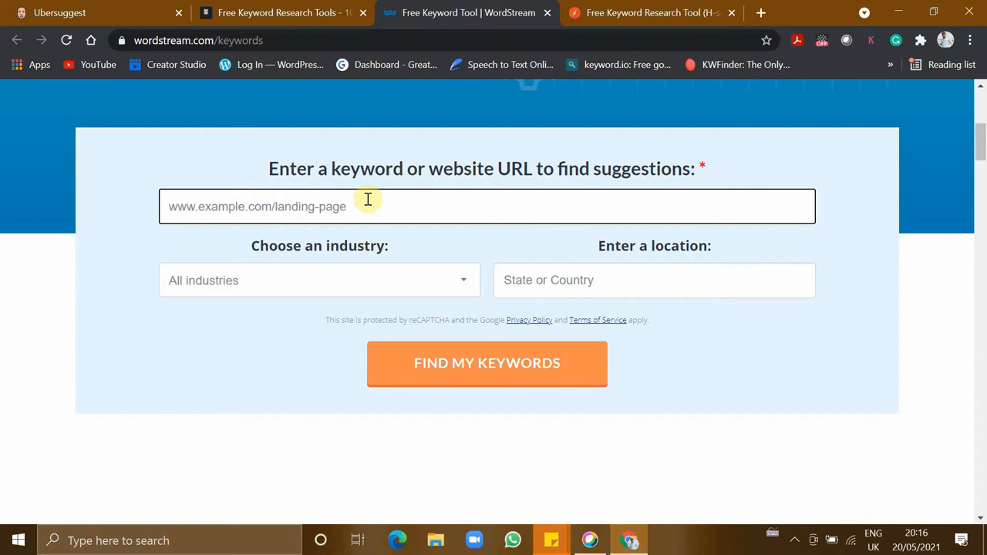
pyautogui.write('spicy chicken')
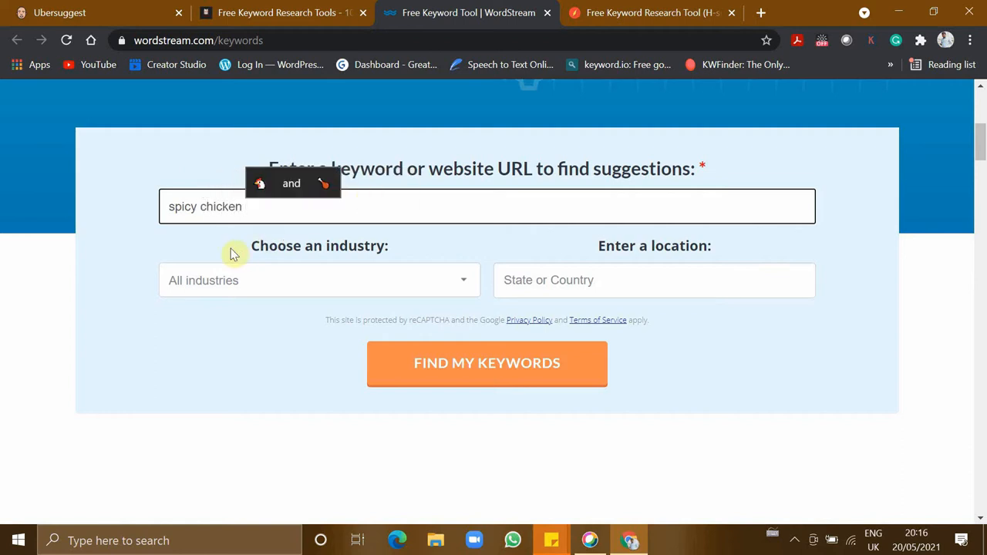
pyautogui.click(319, 280)
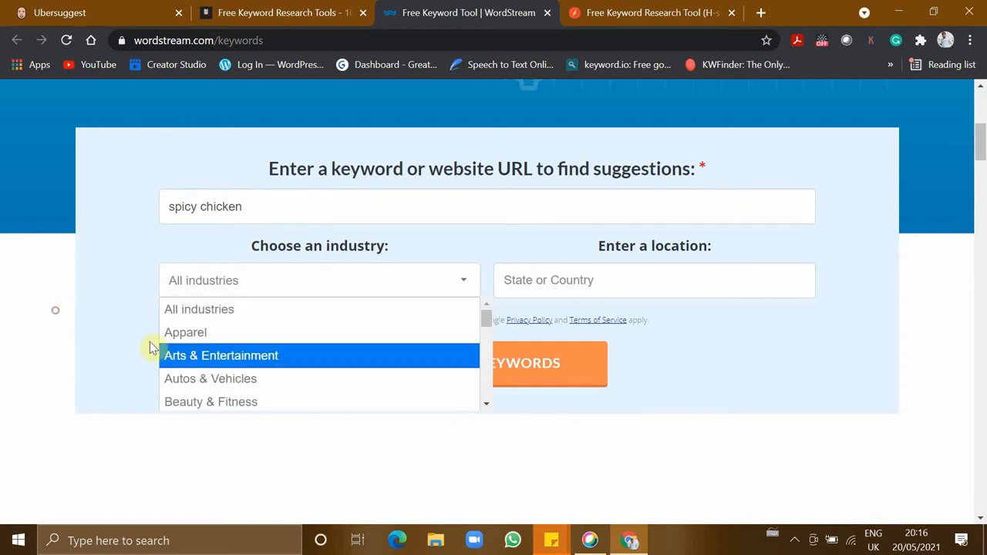
pyautogui.click(318, 280)
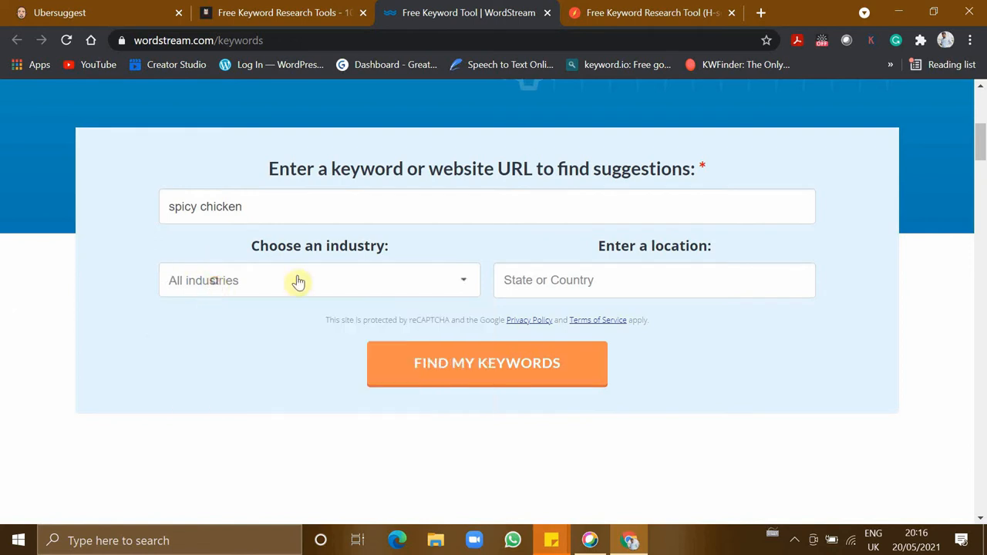
pyautogui.click(654, 279)
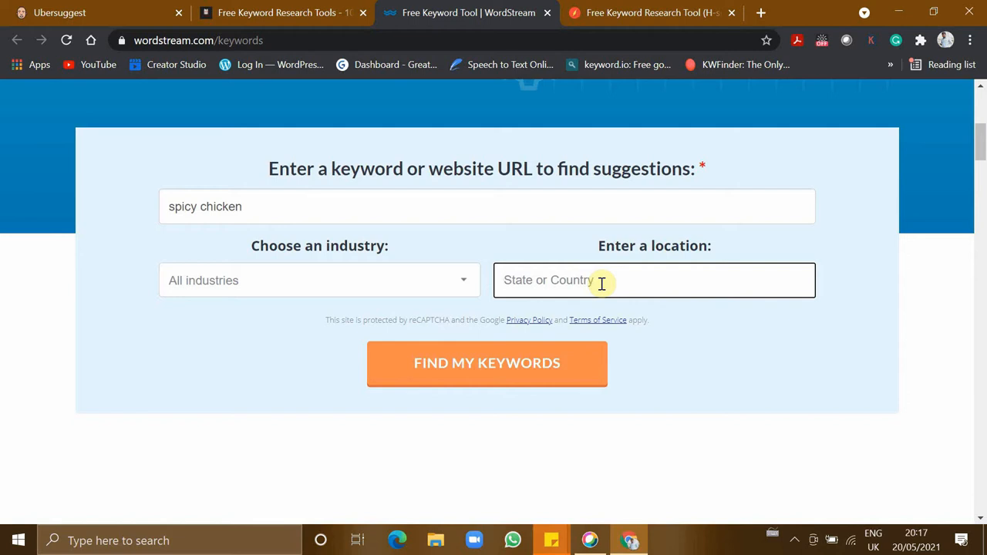
pyautogui.write('tamil nadu')
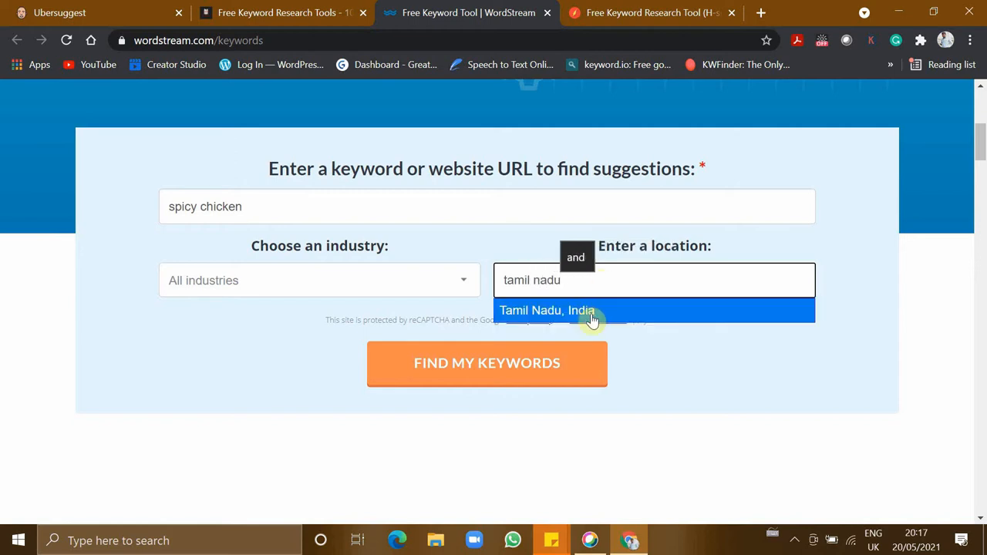
pyautogui.click(546, 310)
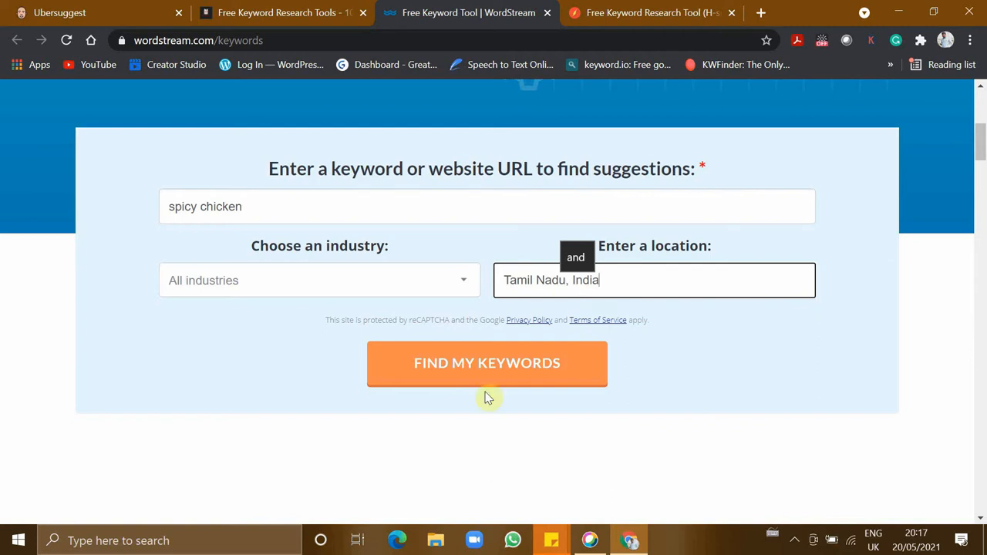
pyautogui.click(487, 364)
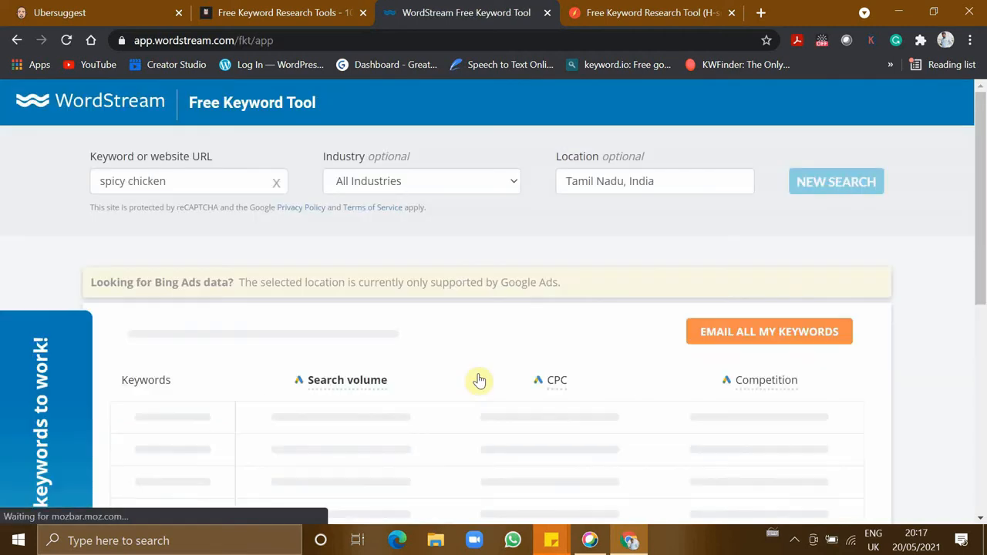
# Scroll through the 'spicy chicken' volume, CPC and competition results, then return to the blog tab.
pyautogui.scroll(-3)
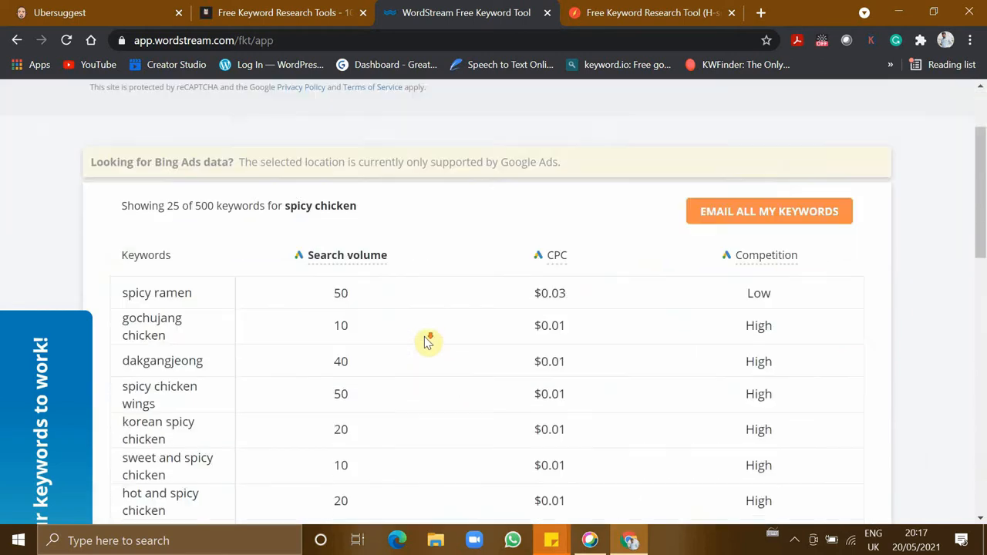
pyautogui.scroll(-3)
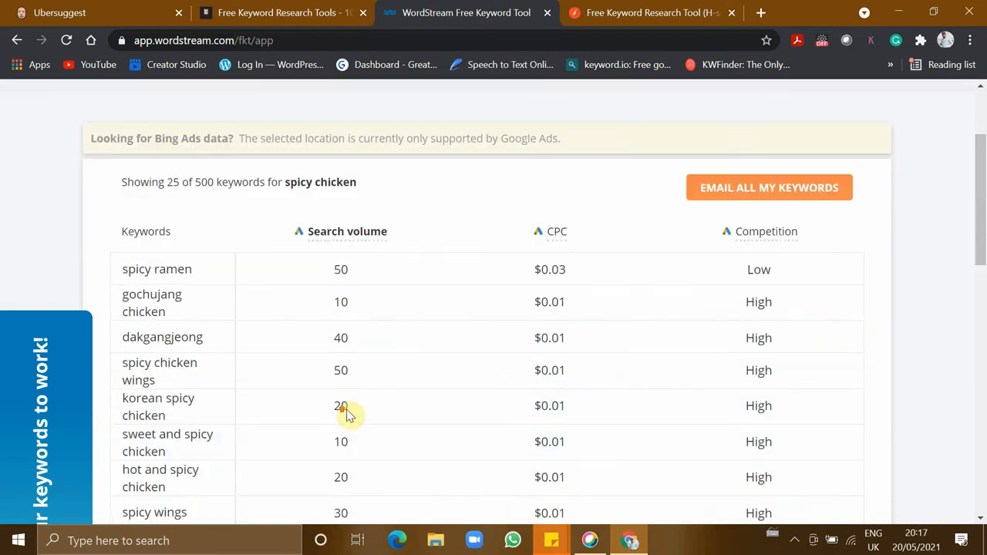
pyautogui.scroll(-3)
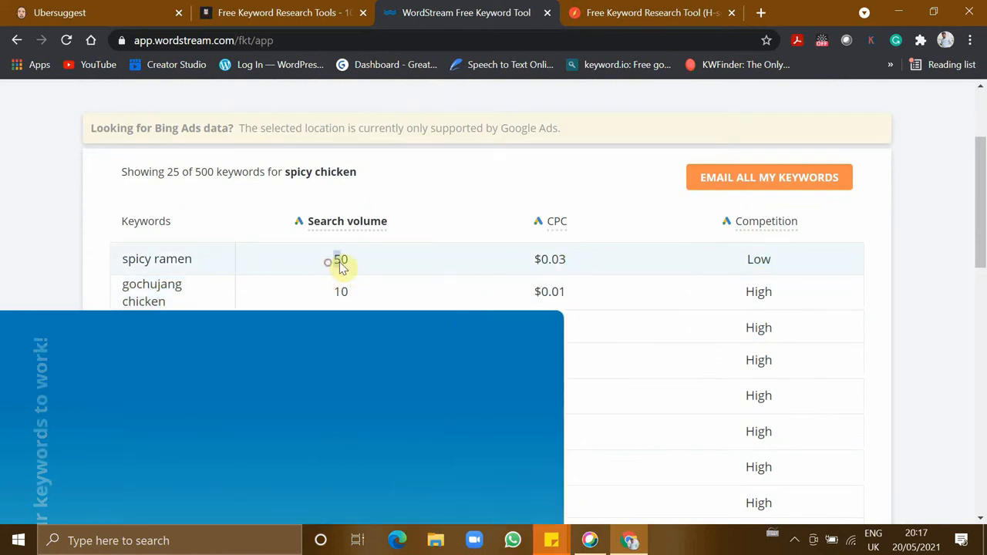
pyautogui.scroll(-3)
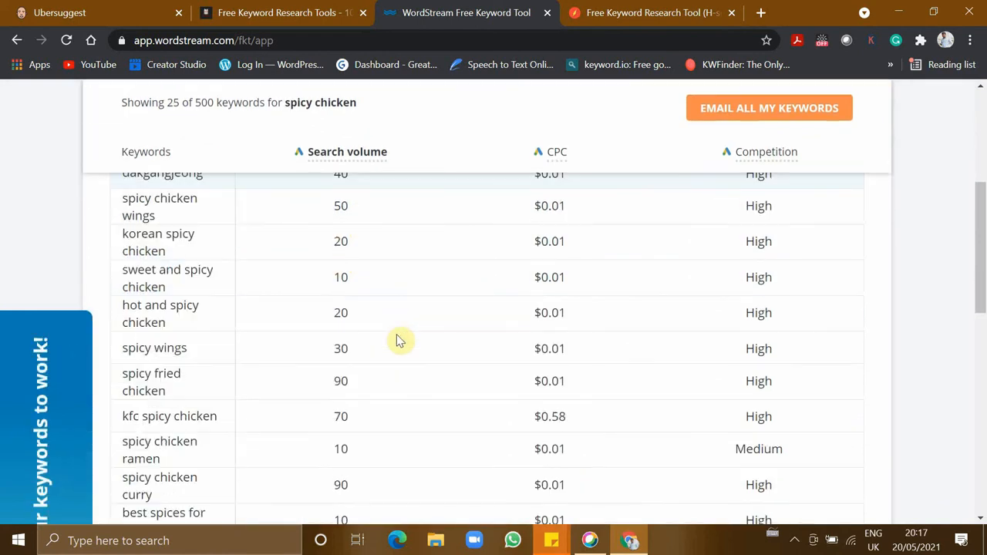
pyautogui.scroll(-3)
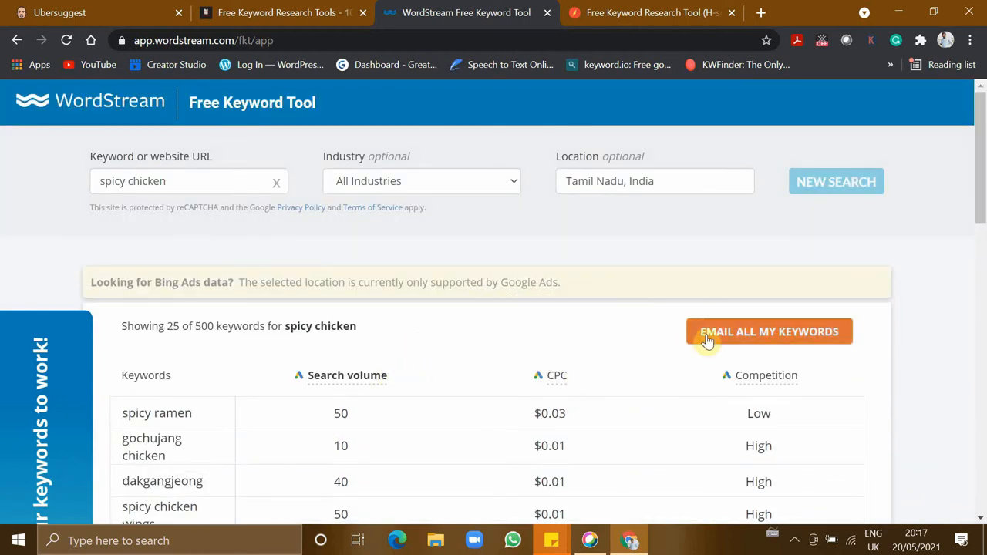
pyautogui.moveTo(581, 352)
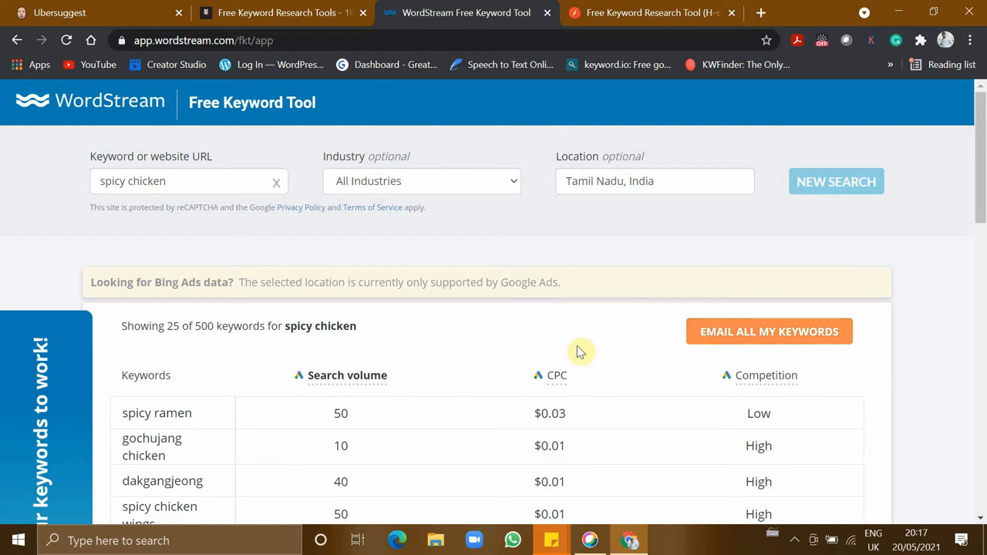
pyautogui.moveTo(655, 352)
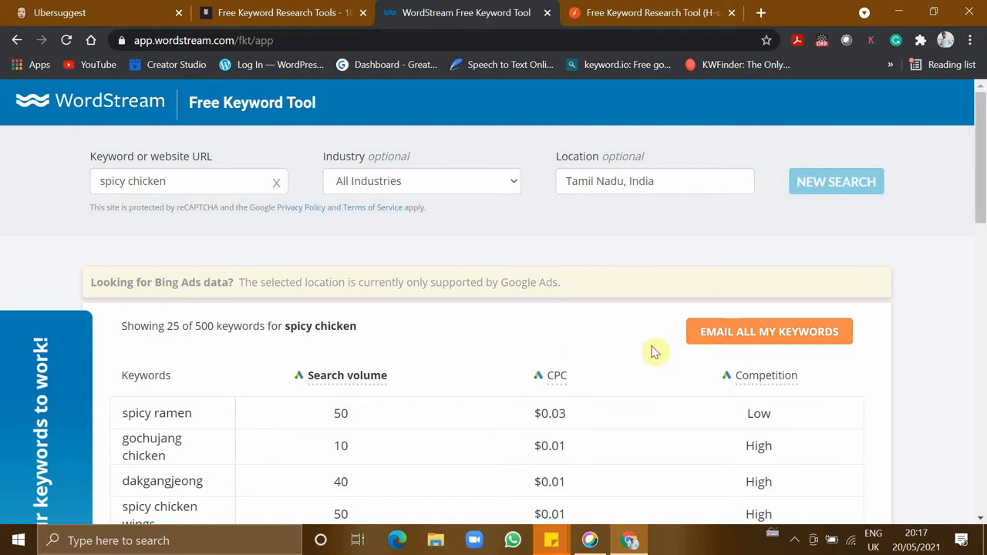
pyautogui.moveTo(779, 343)
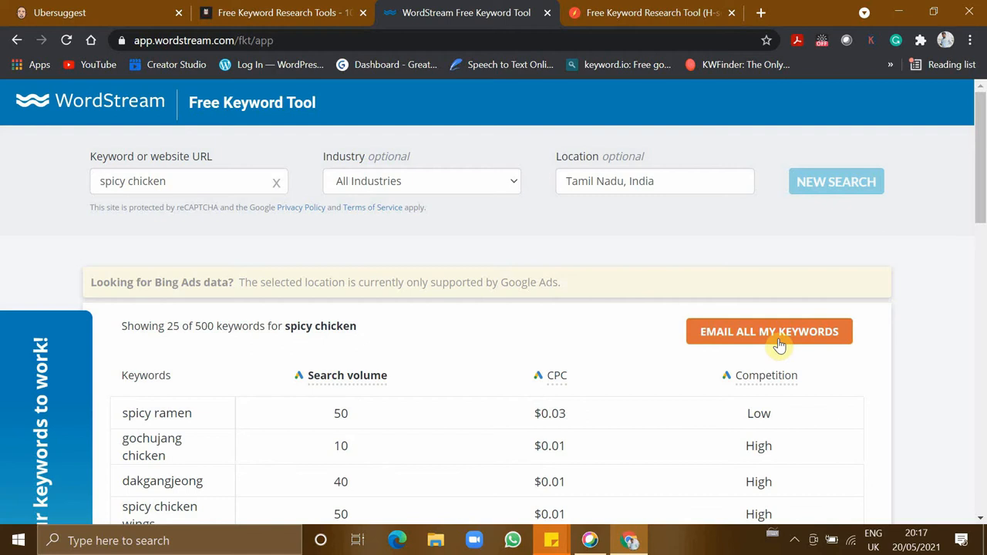
pyautogui.moveTo(601, 398)
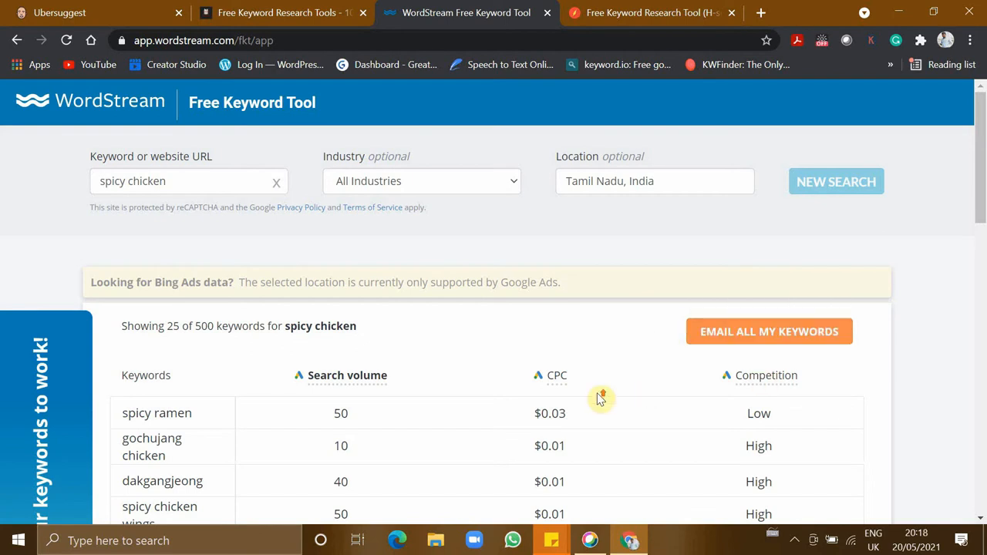
pyautogui.click(278, 12)
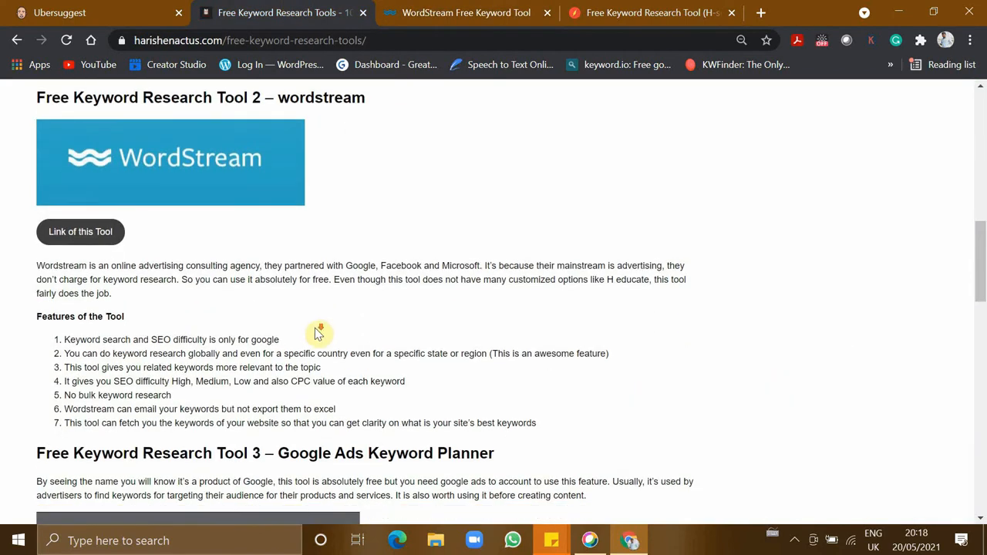
# Scroll to Tool 3 and follow the Google Ads Keyword Planner link.
pyautogui.scroll(-3)
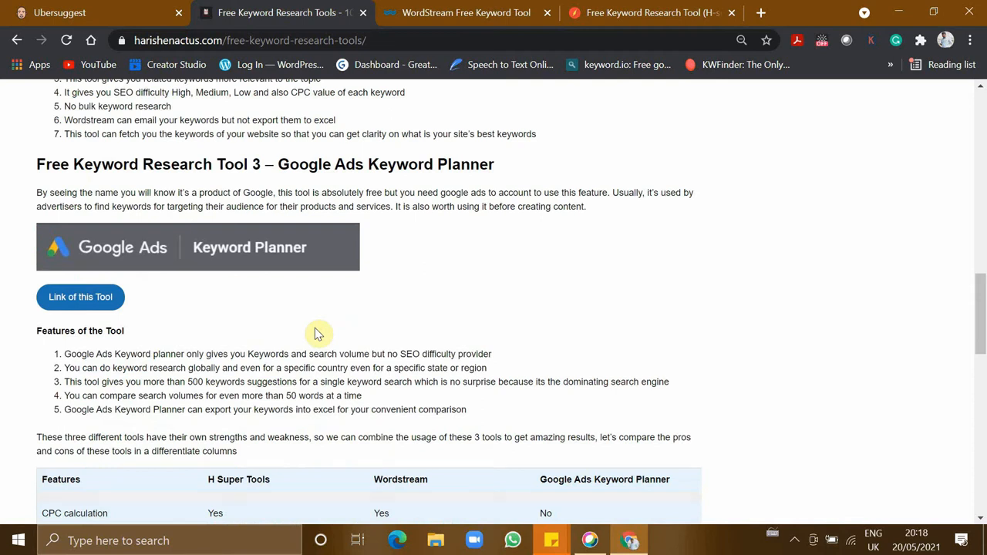
pyautogui.moveTo(168, 321)
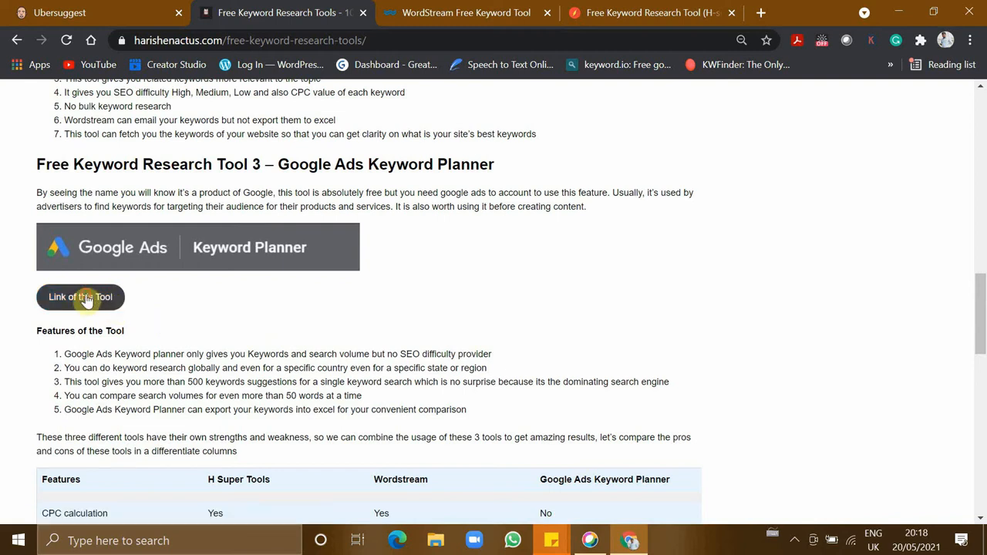
pyautogui.click(80, 297)
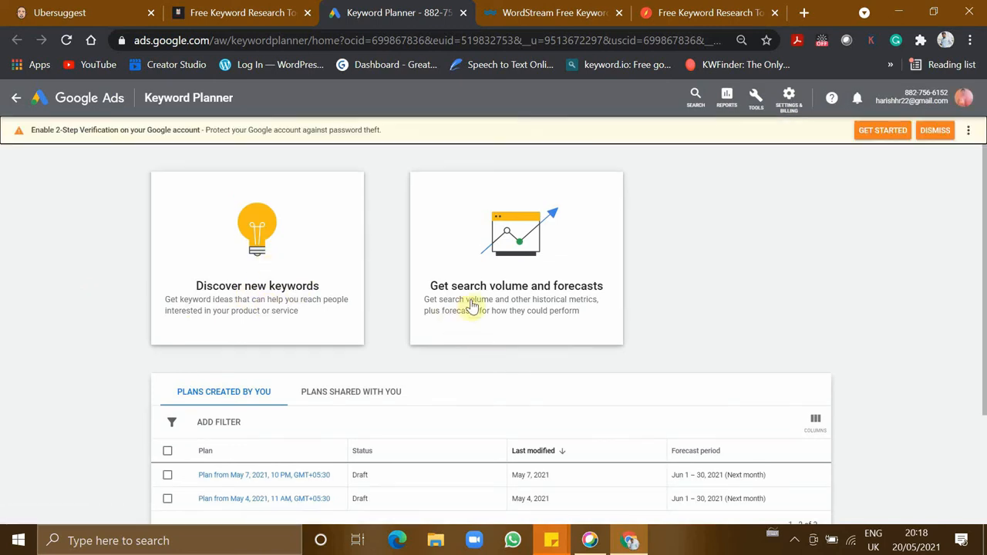
pyautogui.moveTo(566, 299)
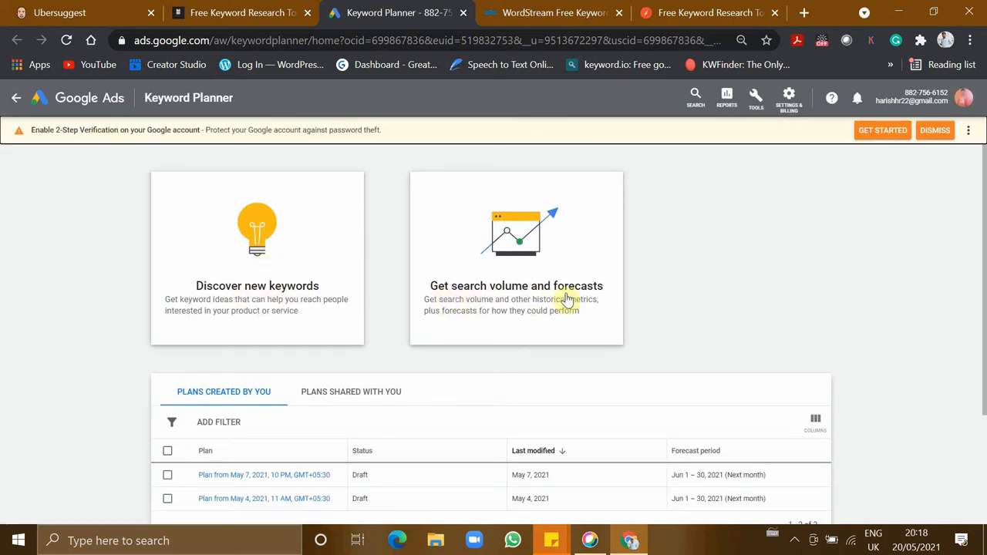
pyautogui.moveTo(267, 281)
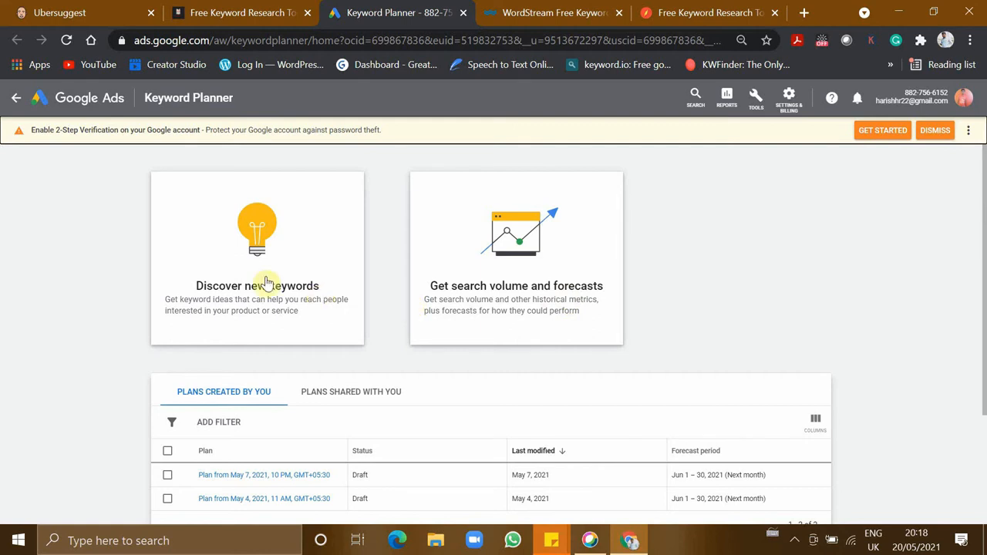
# Enter 'biriyani' under Discover new keywords and bring up the India location setting.
pyautogui.click(256, 285)
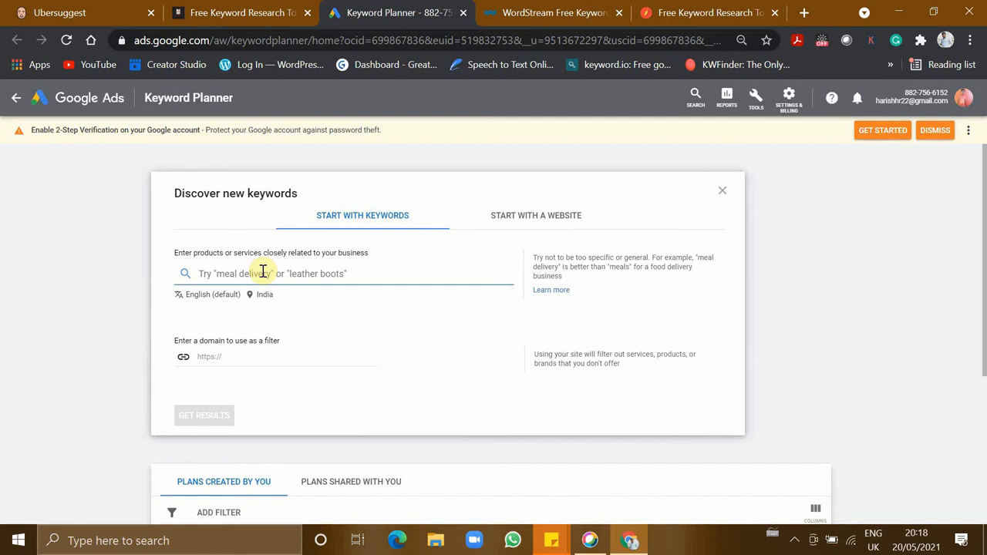
pyautogui.write('biriyani')
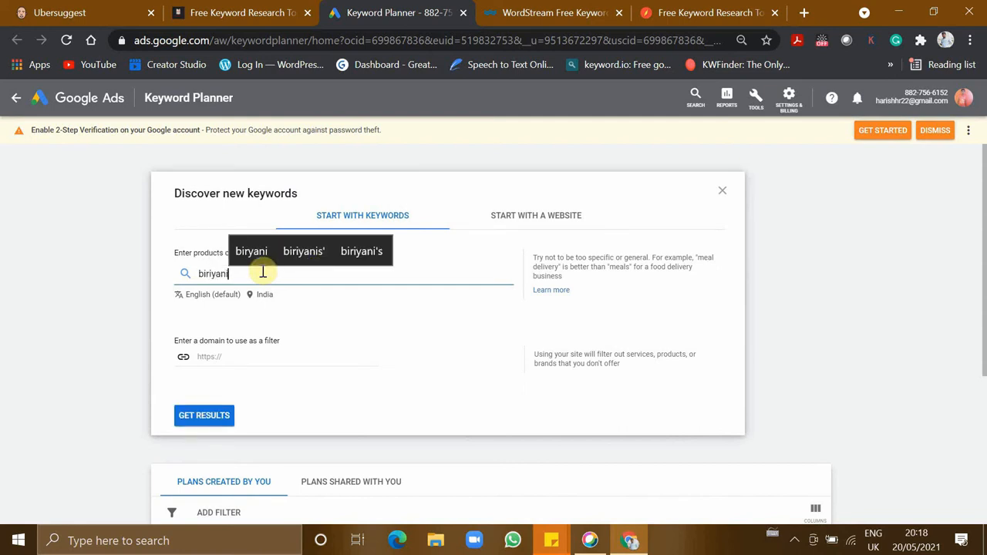
pyautogui.click(264, 295)
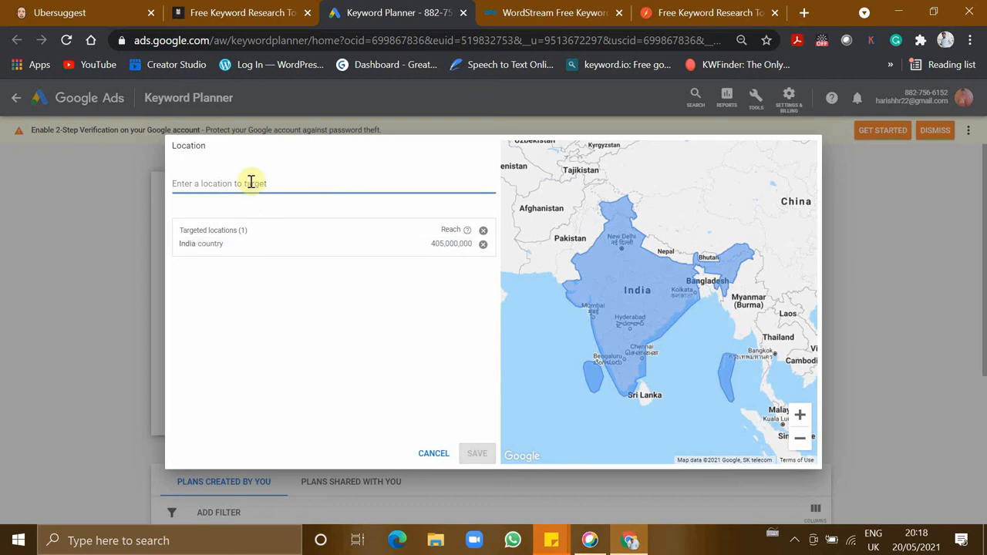
# Add Chennai and the United States as target locations for the biriyani search and save.
pyautogui.write('c')
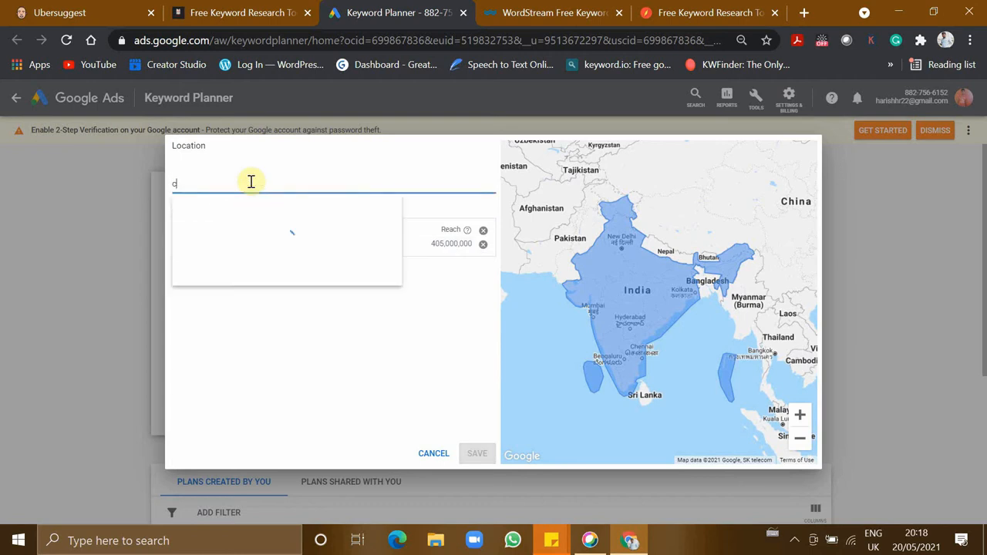
pyautogui.write('chennai')
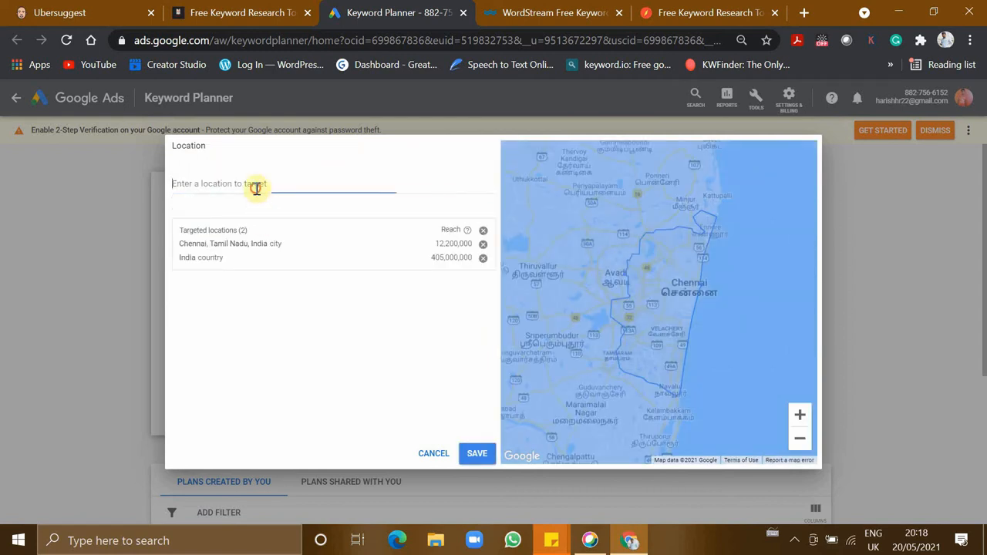
pyautogui.click(257, 189)
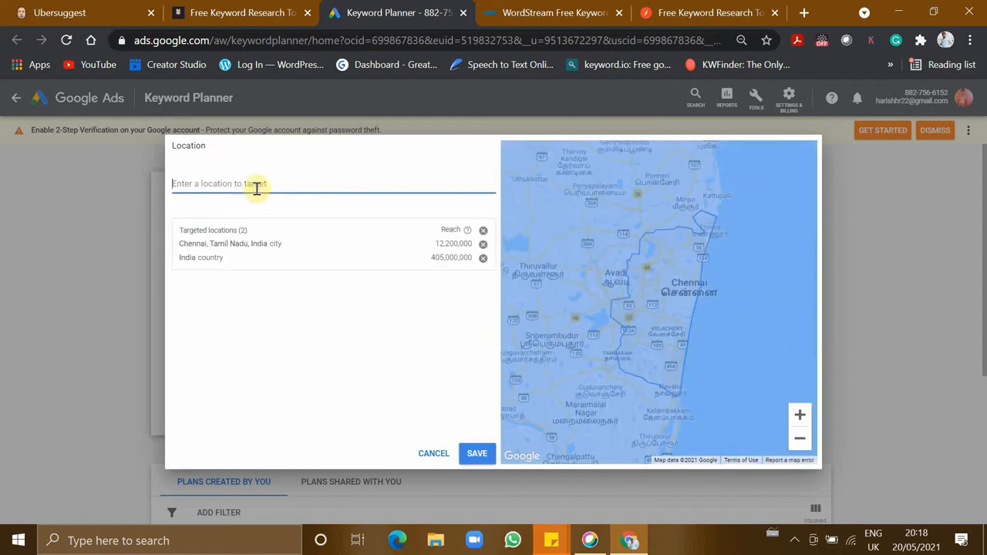
pyautogui.write('united')
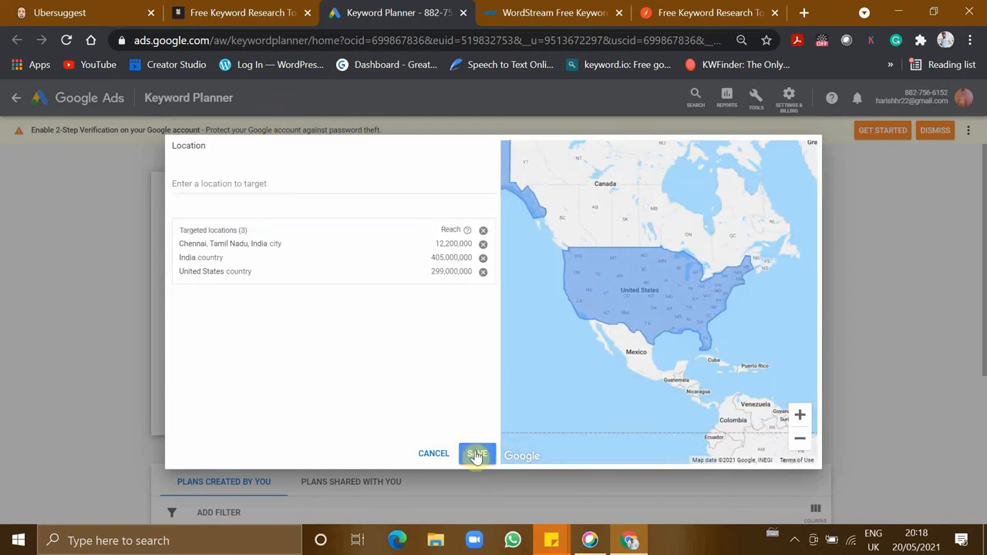
pyautogui.click(477, 453)
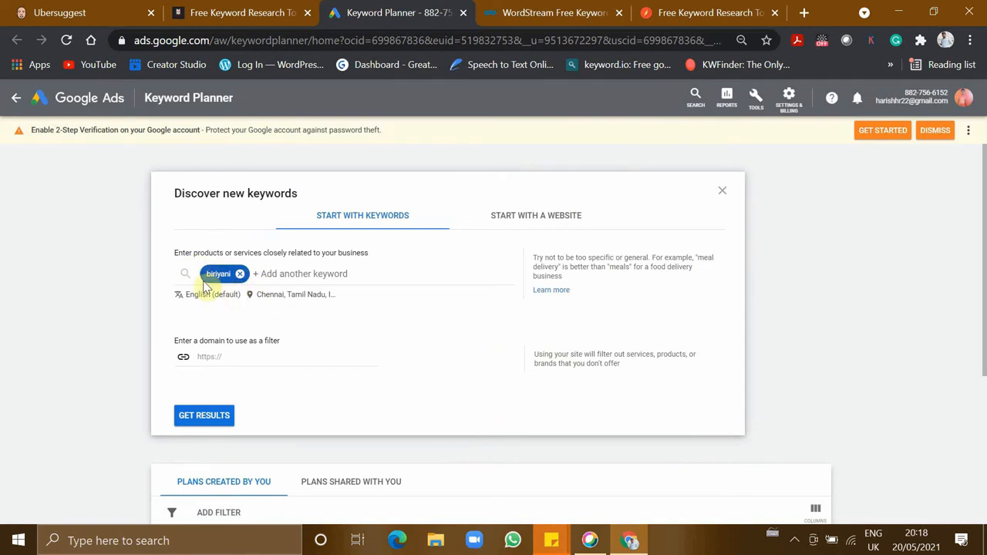
pyautogui.moveTo(296, 295)
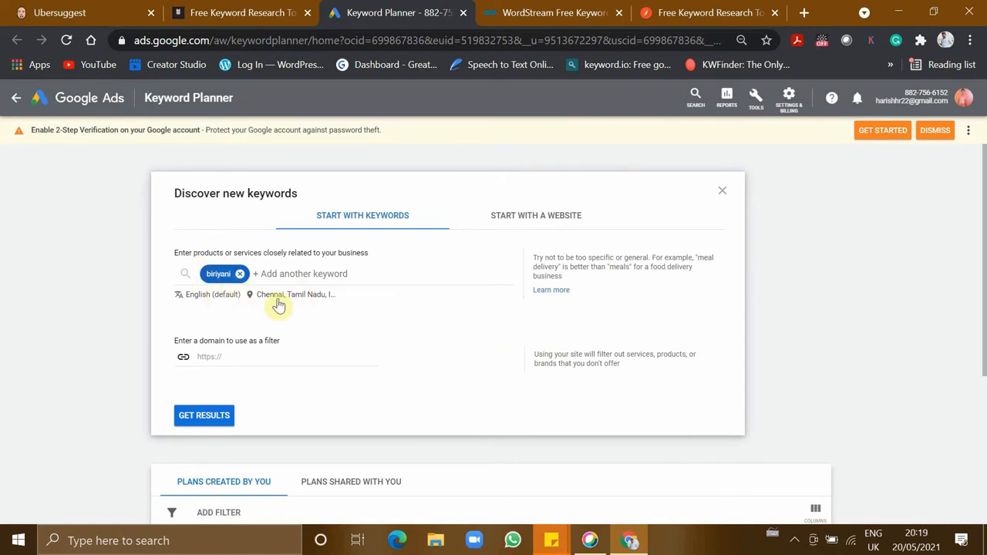
# Load biriyani keyword ideas showing 110,000 monthly searches, low competition and bid ranges.
pyautogui.click(203, 415)
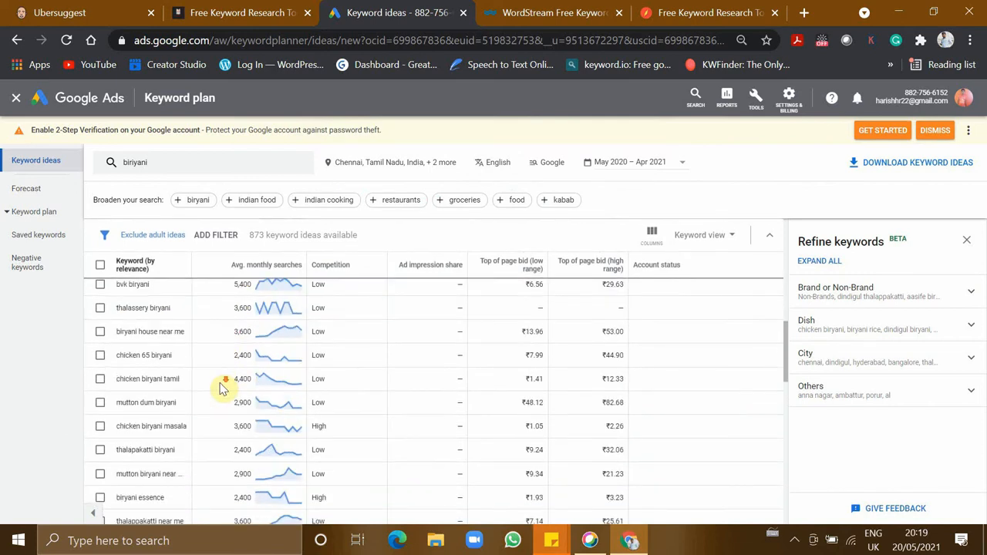
pyautogui.scroll(-3)
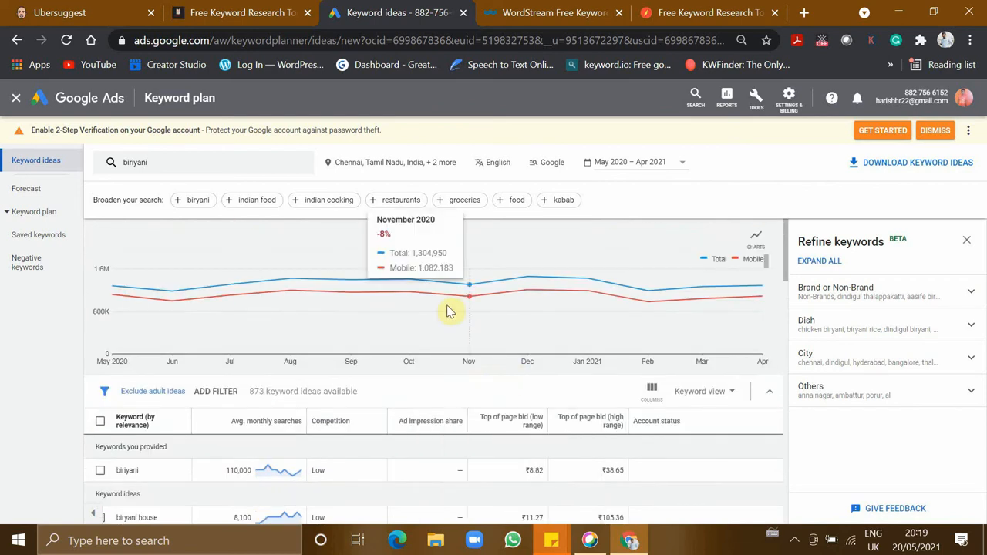
pyautogui.moveTo(409, 297)
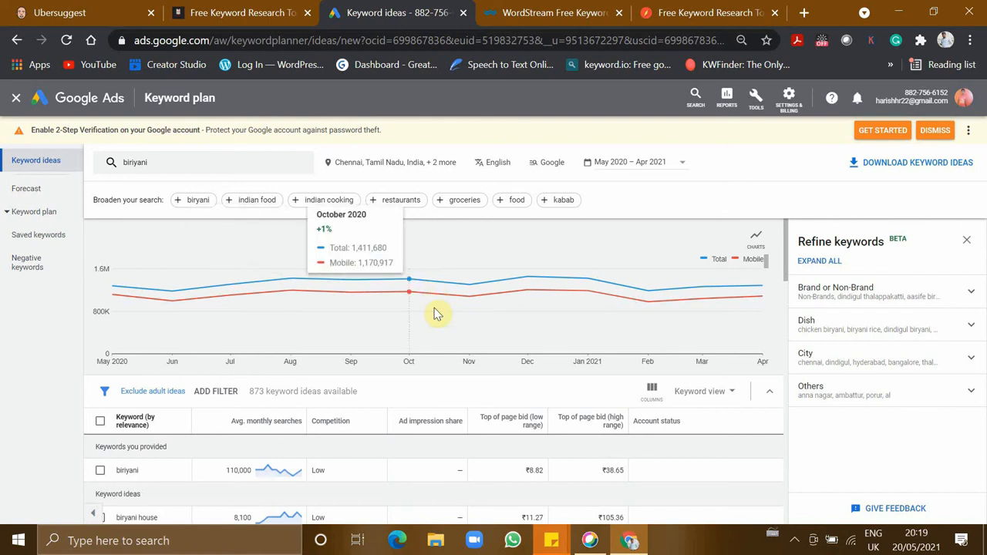
pyautogui.moveTo(151, 235)
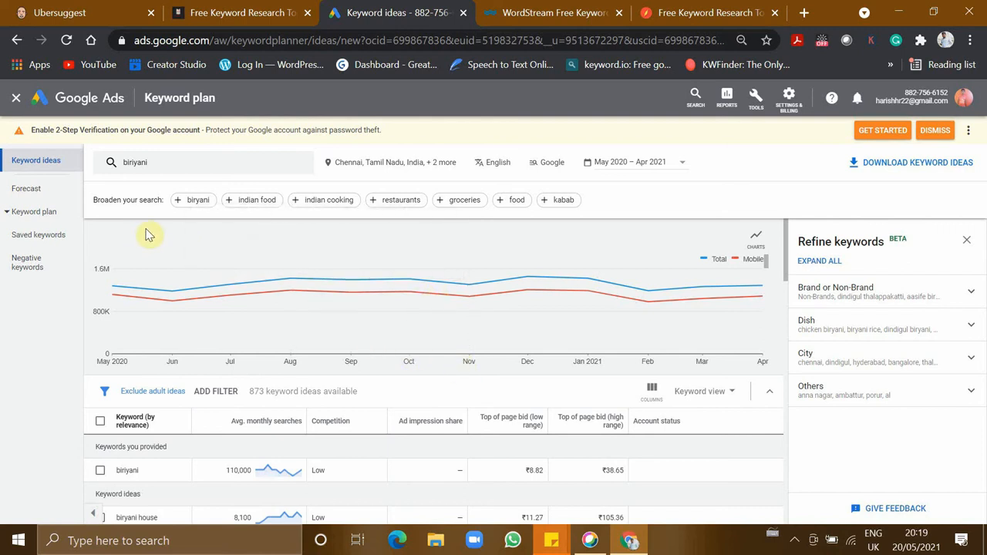
pyautogui.scroll(-3)
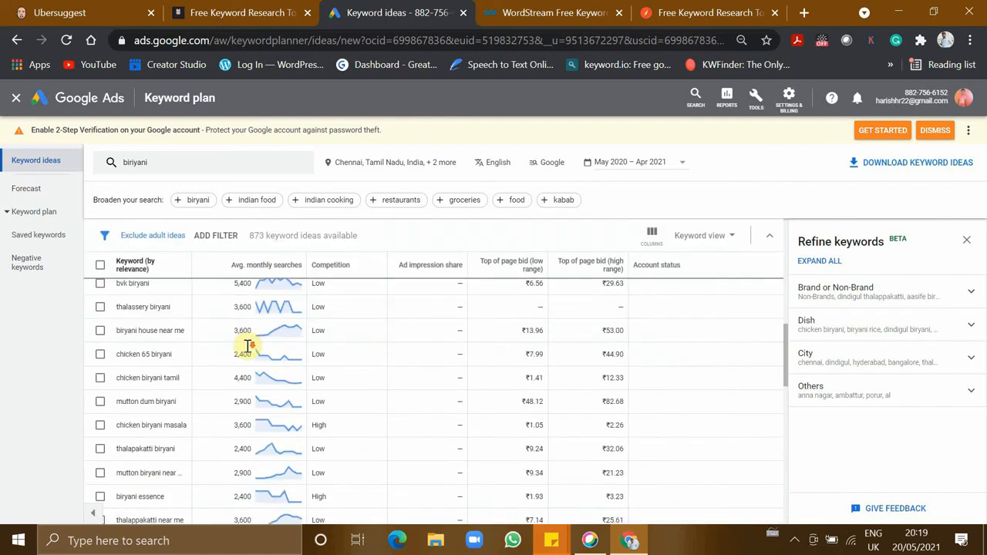
pyautogui.click(768, 235)
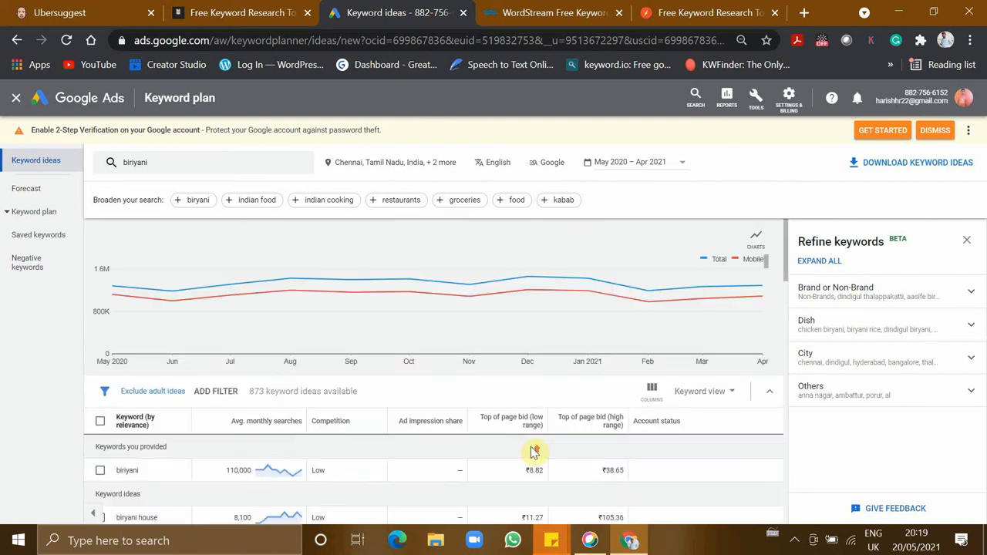
pyautogui.scroll(-3)
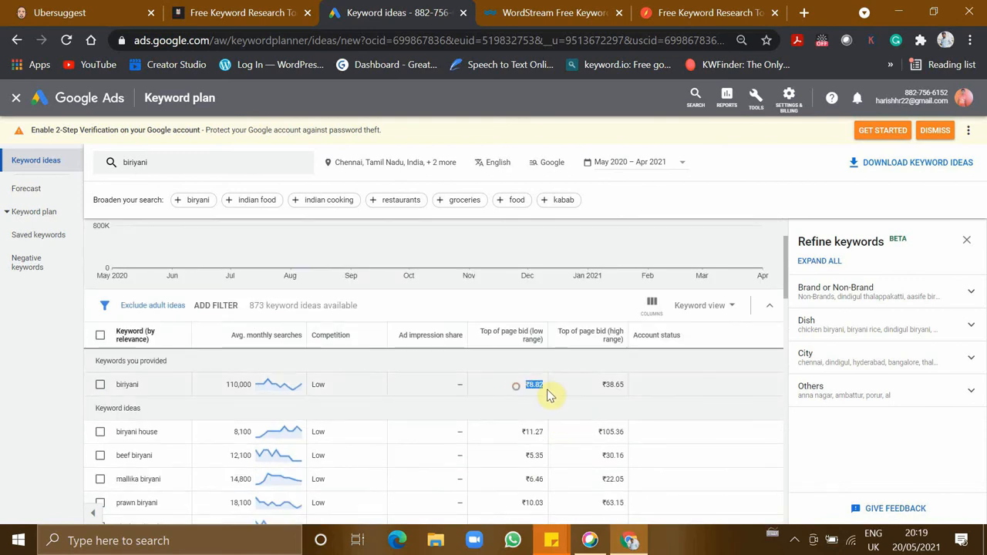
pyautogui.moveTo(335, 382)
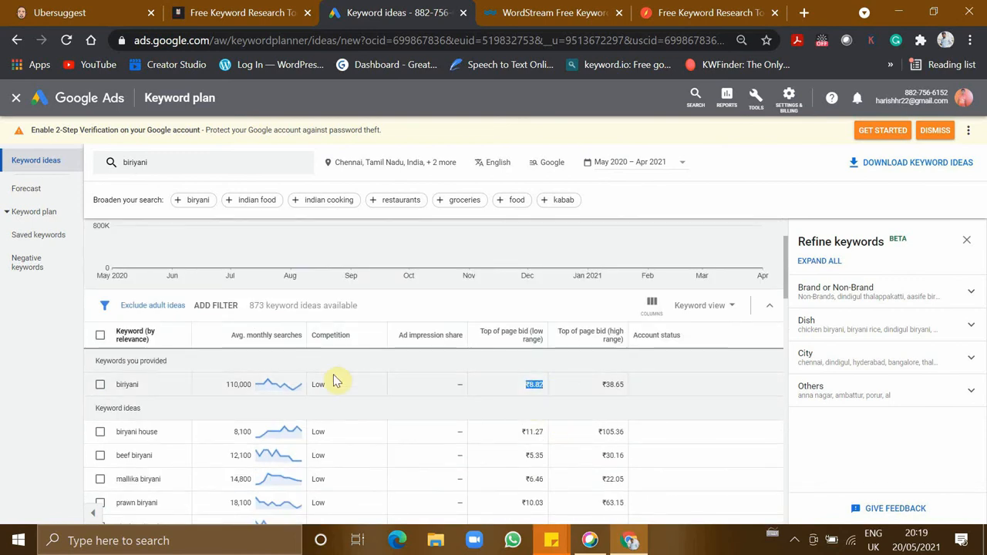
# Scroll through the remaining 873 ideas, then open Soovle from the blog article.
pyautogui.scroll(-3)
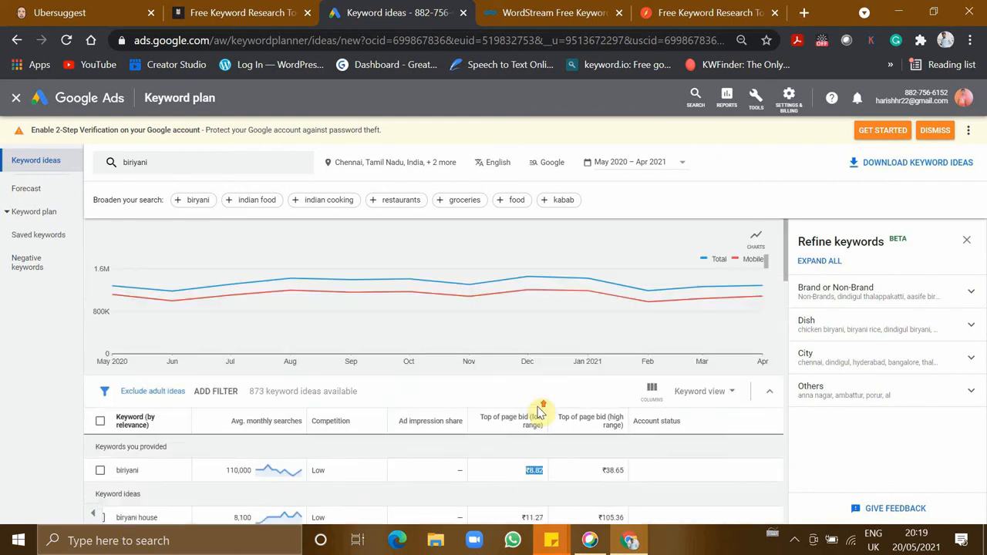
pyautogui.scroll(-3)
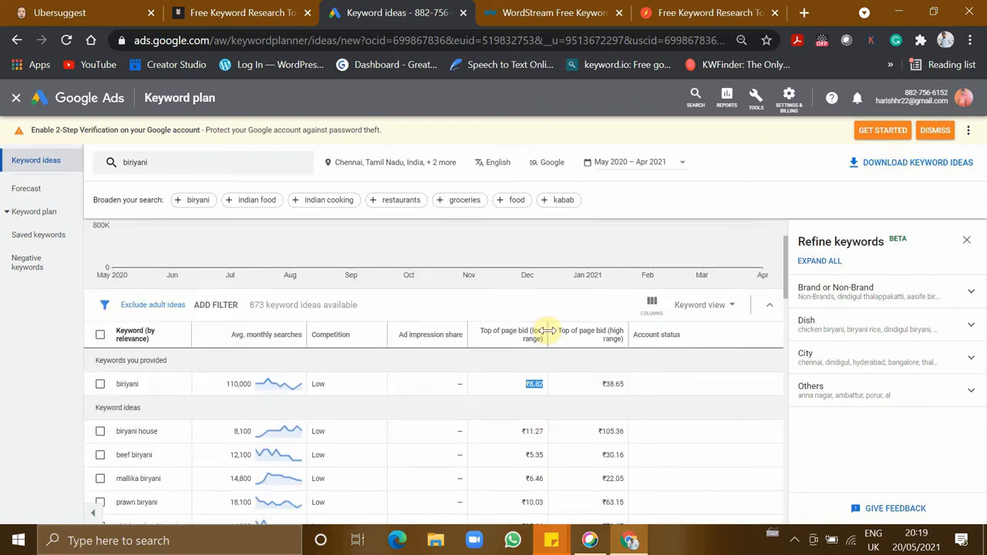
pyautogui.click(239, 13)
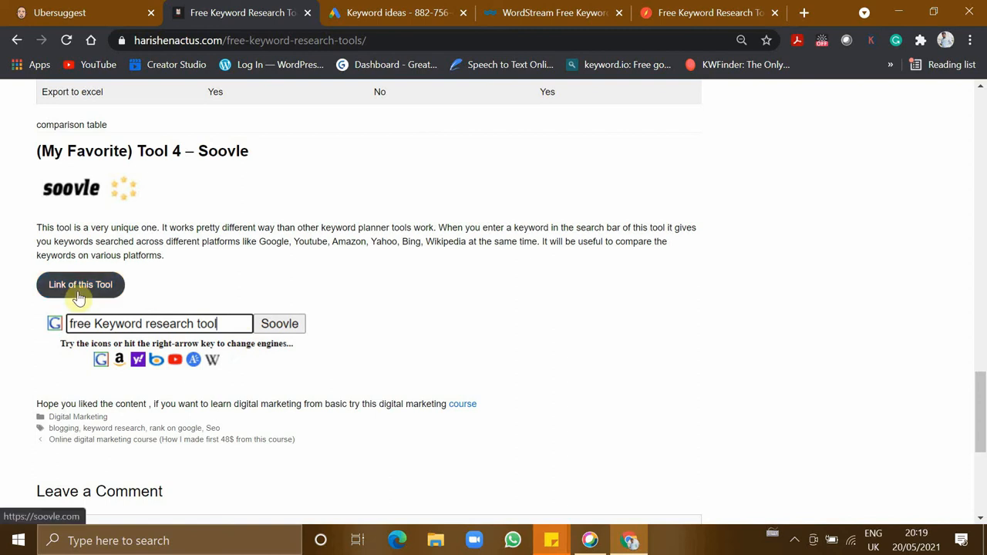
pyautogui.click(80, 284)
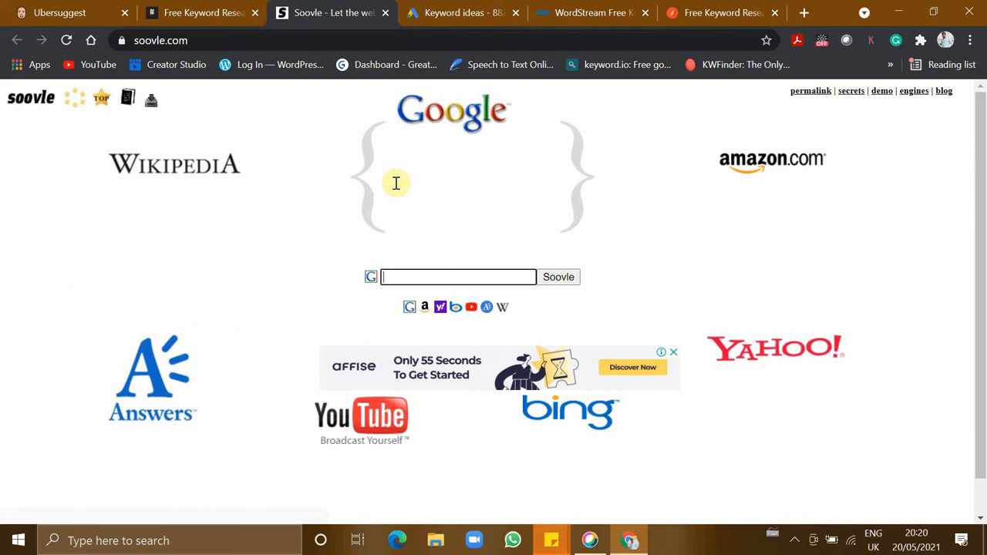
pyautogui.moveTo(442, 271)
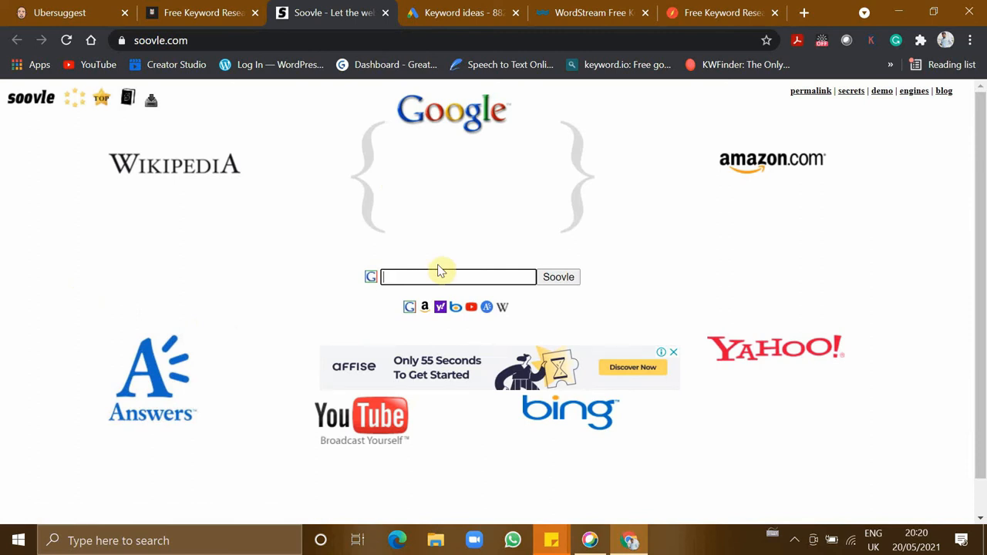
# Search 'keto diet' in Soovle for multi-engine suggestions, then return to the blog article.
pyautogui.write('keto diet')
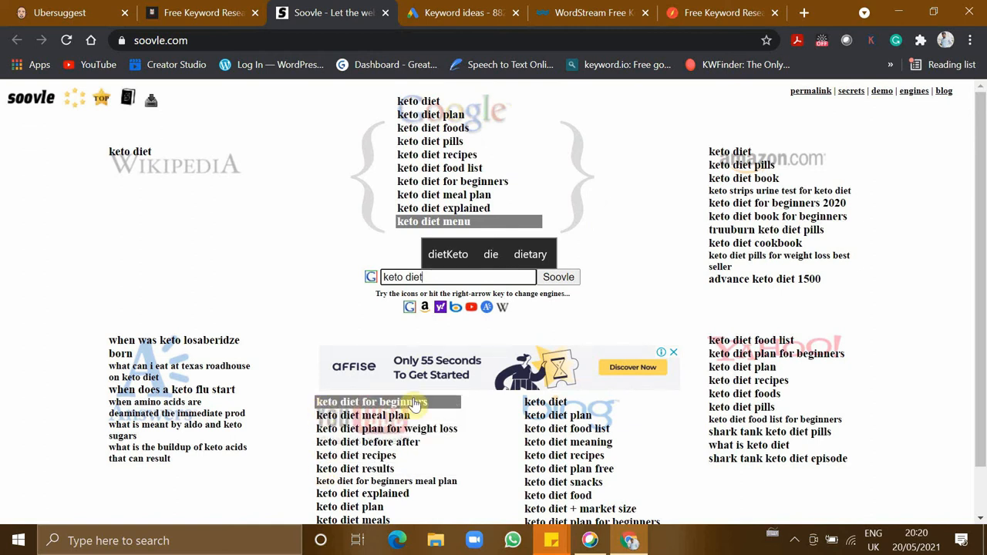
pyautogui.moveTo(546, 402)
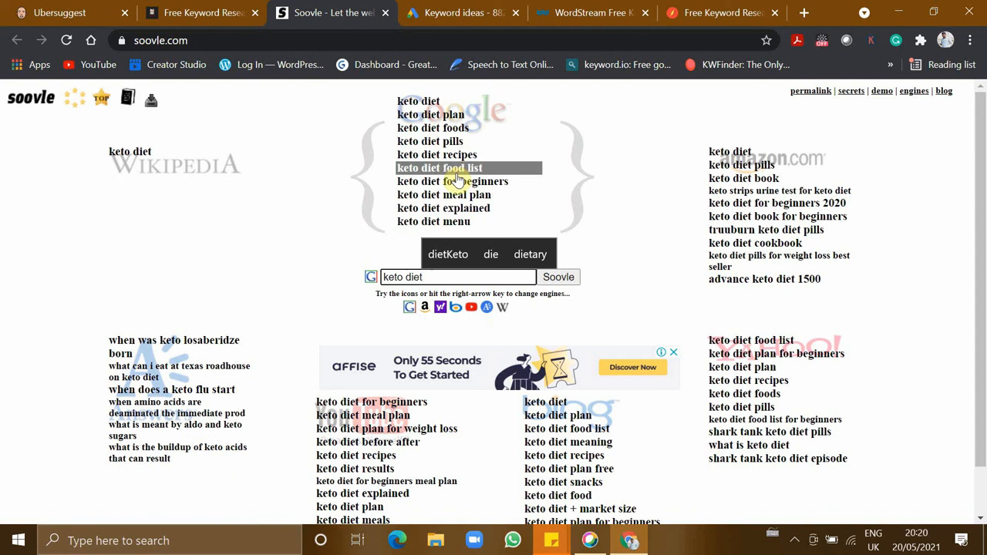
pyautogui.click(202, 12)
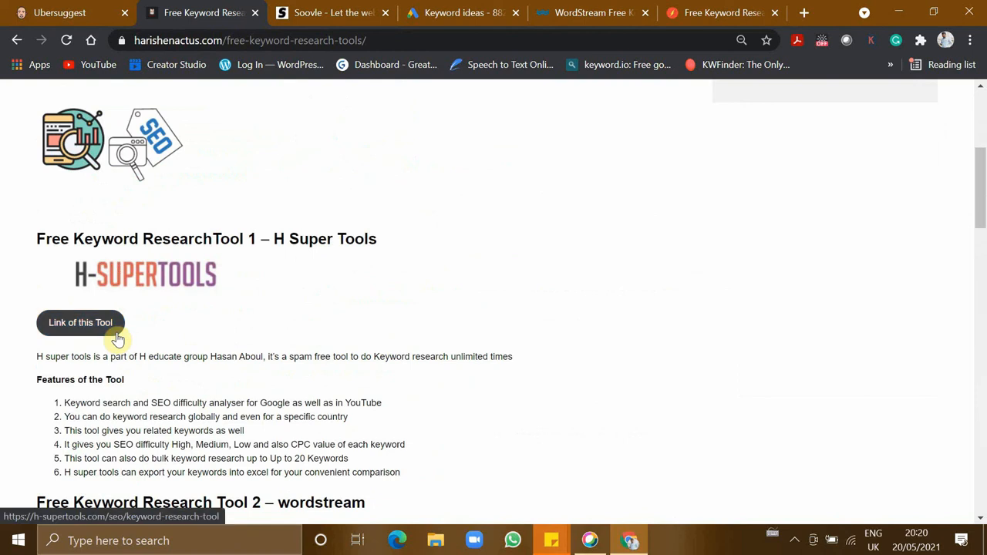
pyautogui.scroll(-3)
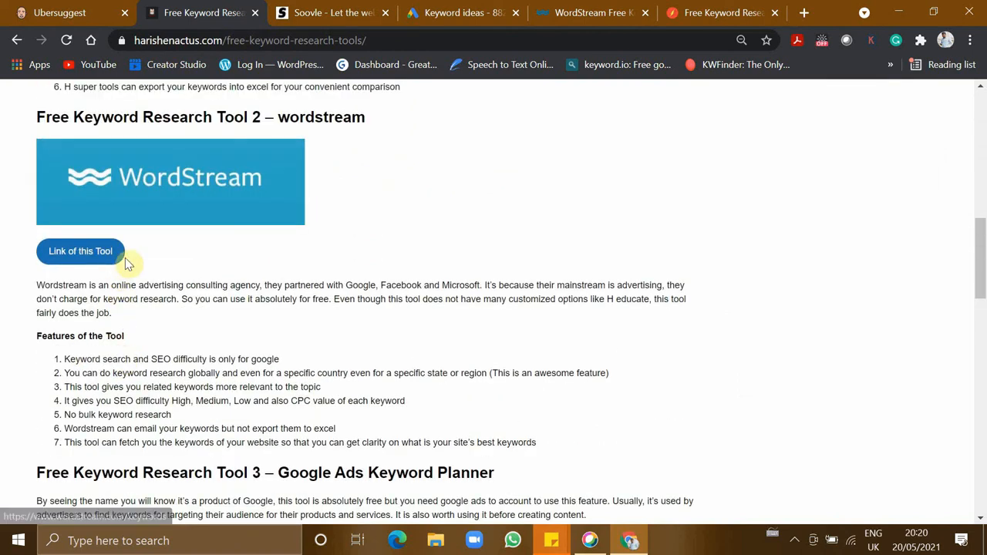
pyautogui.scroll(-3)
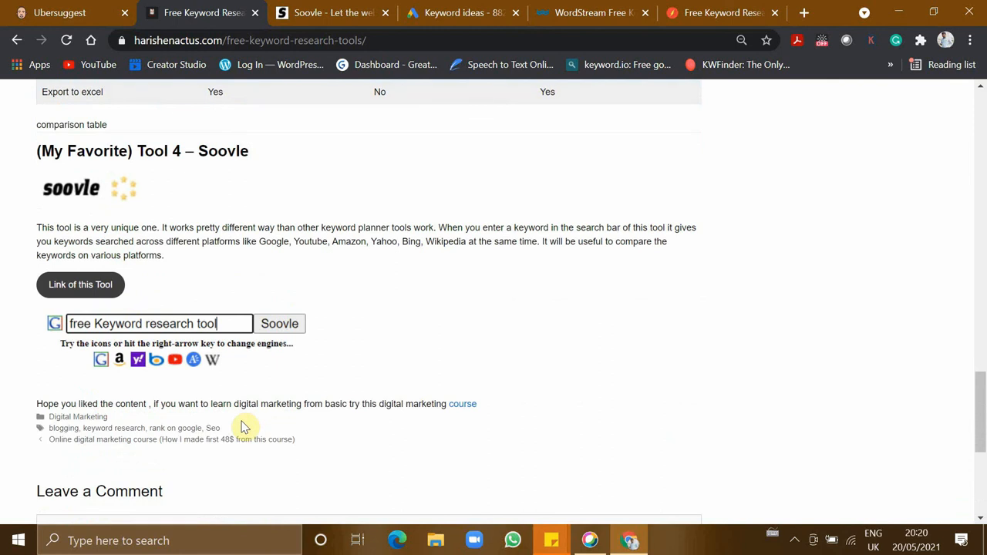
pyautogui.moveTo(245, 422)
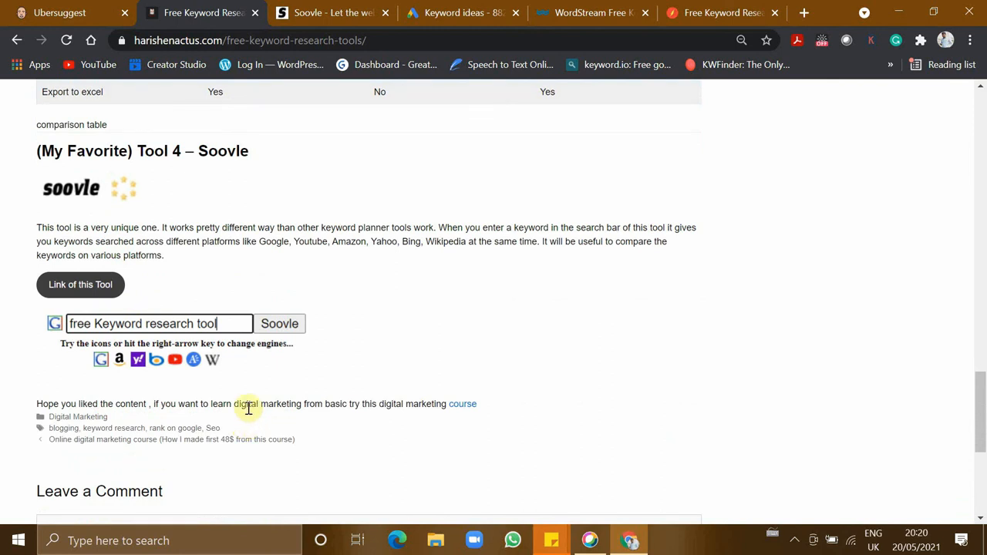
pyautogui.scroll(3)
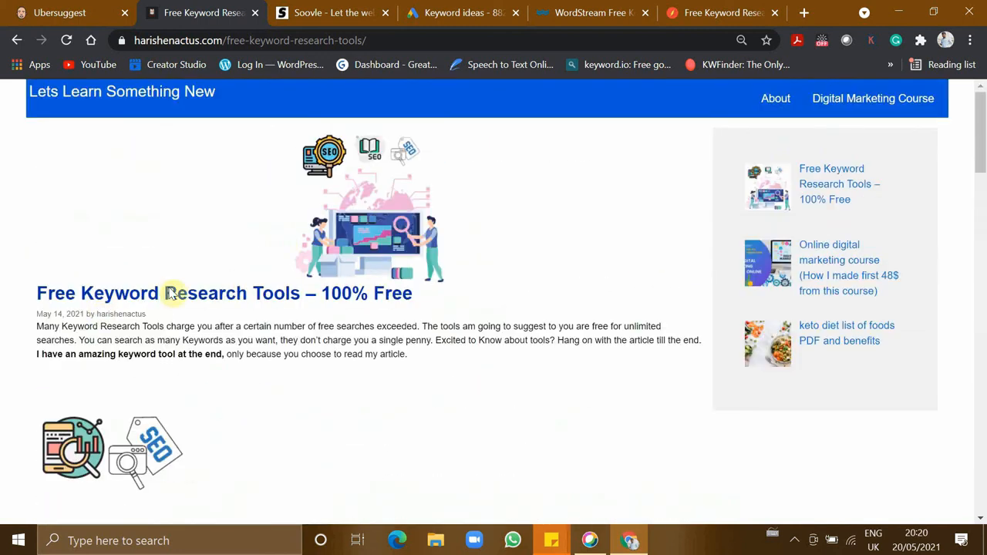
pyautogui.moveTo(323, 320)
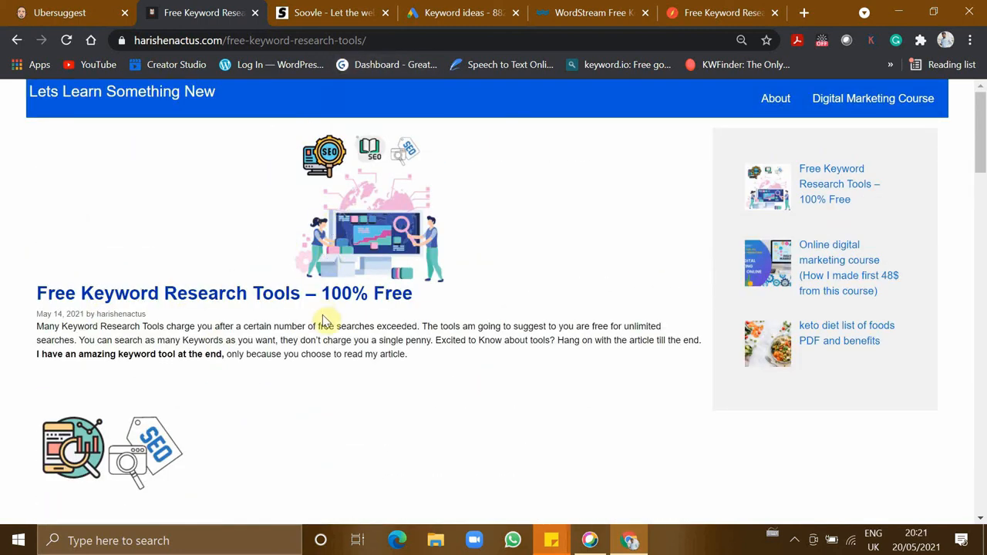
pyautogui.scroll(-3)
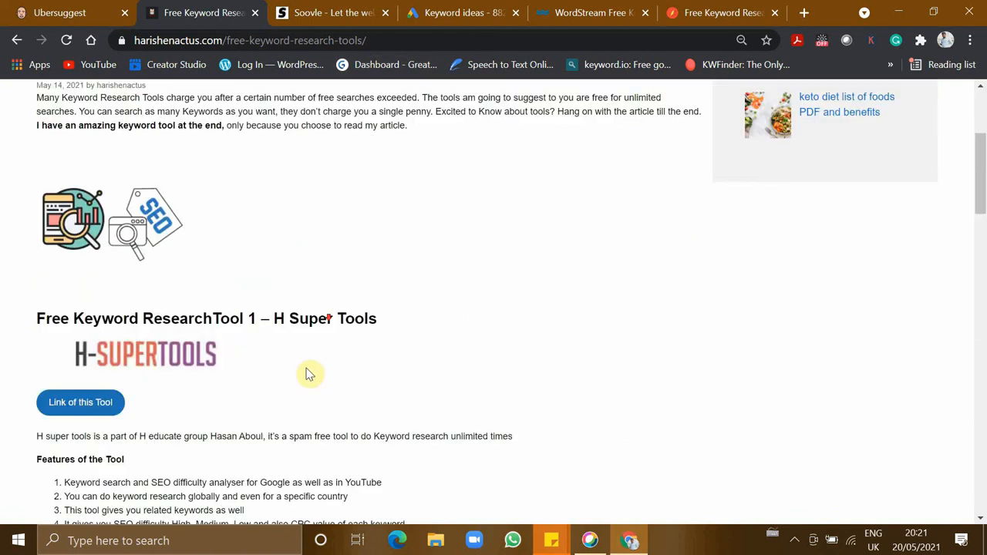
pyautogui.scroll(-3)
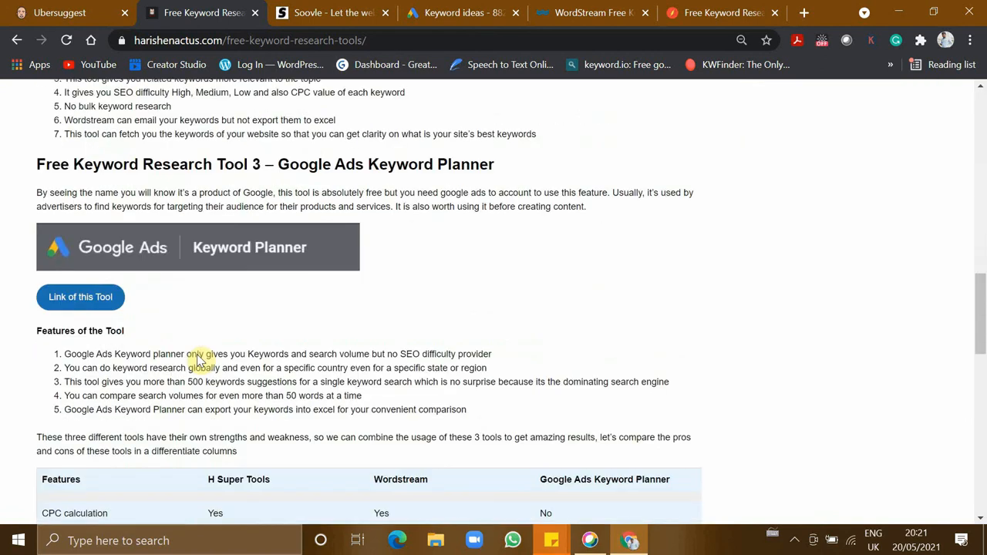
pyautogui.scroll(-3)
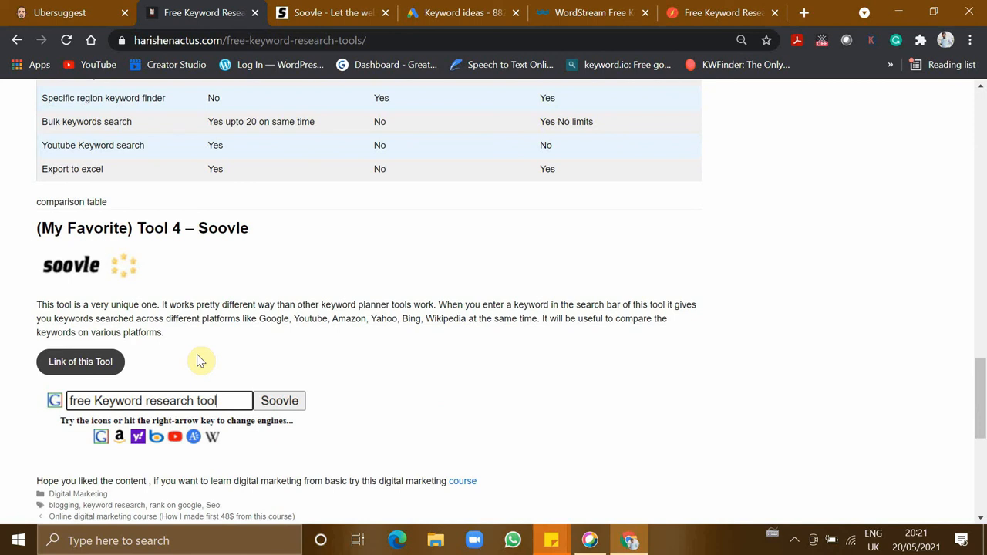